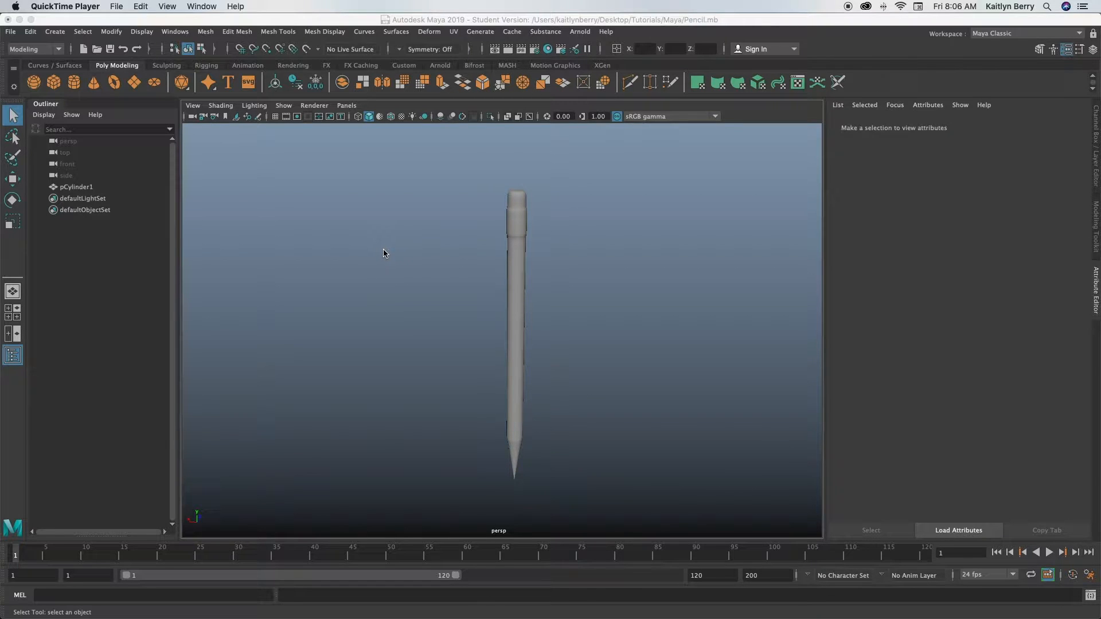
Replace the finished pencil with a new, empty untitled scene via File > New Scene.
left_click(11, 31)
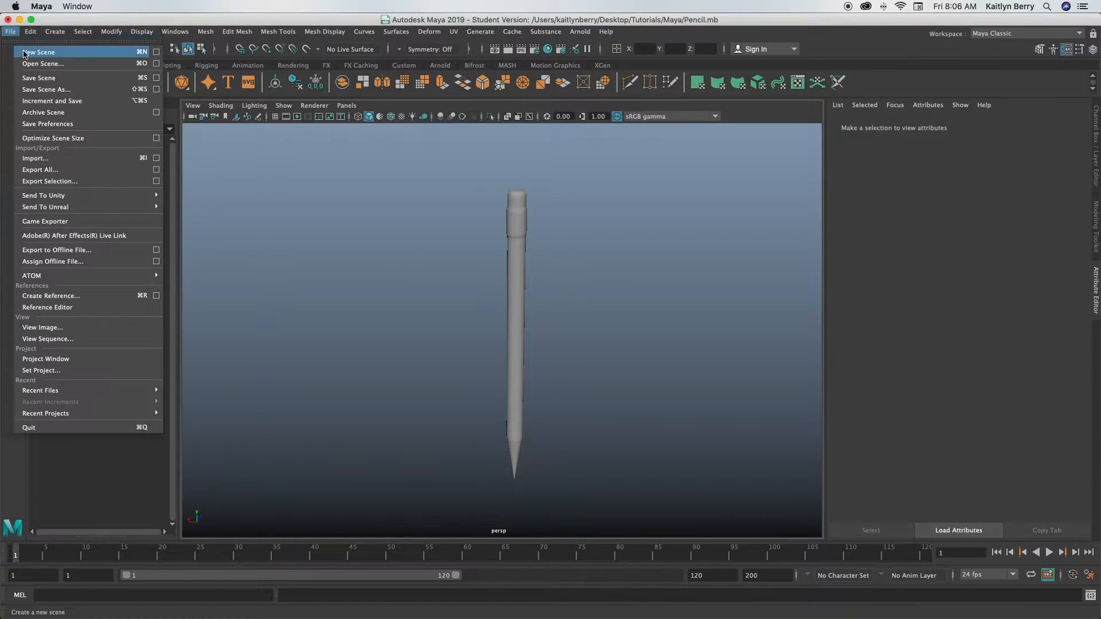
left_click(38, 78)
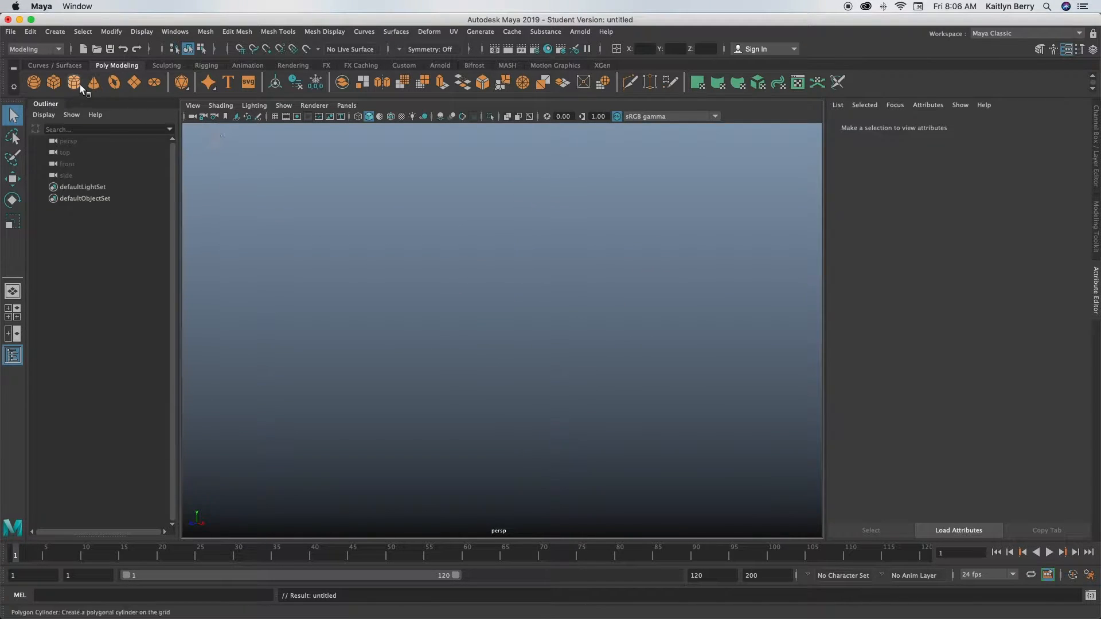
Create a polygon cylinder 40 units high with 30 height subdivisions.
left_click(73, 82)
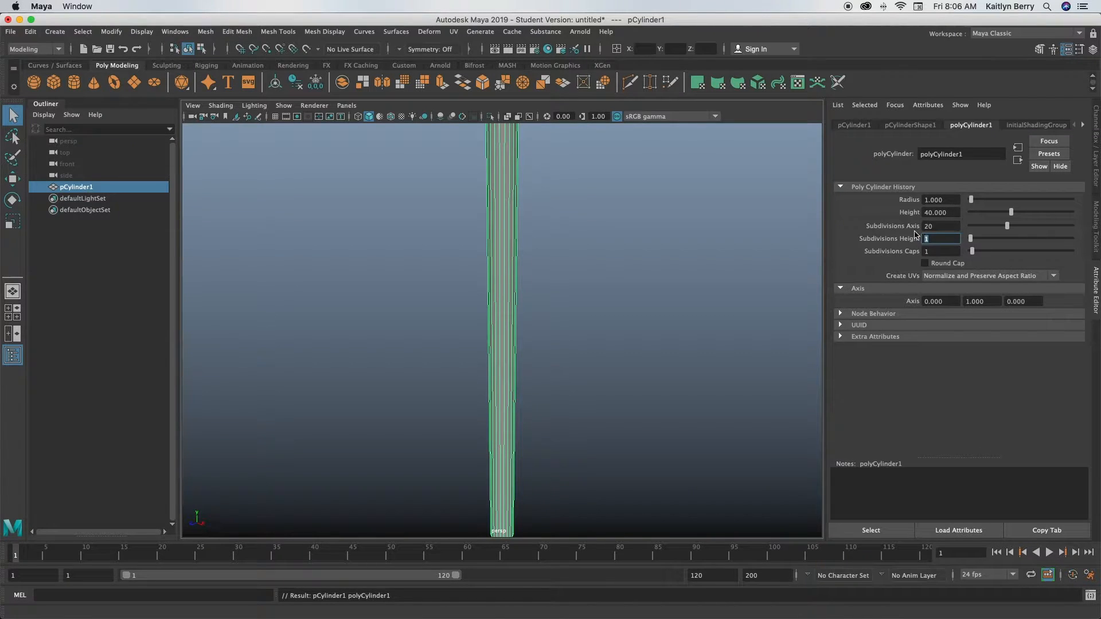
type("30")
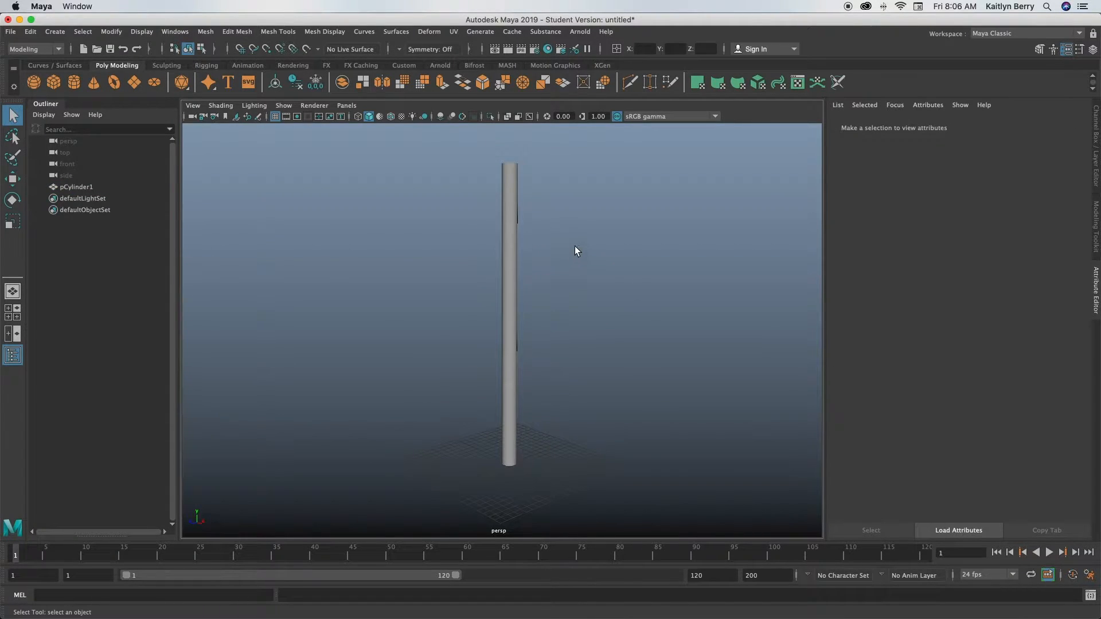
mouse_move(505, 247)
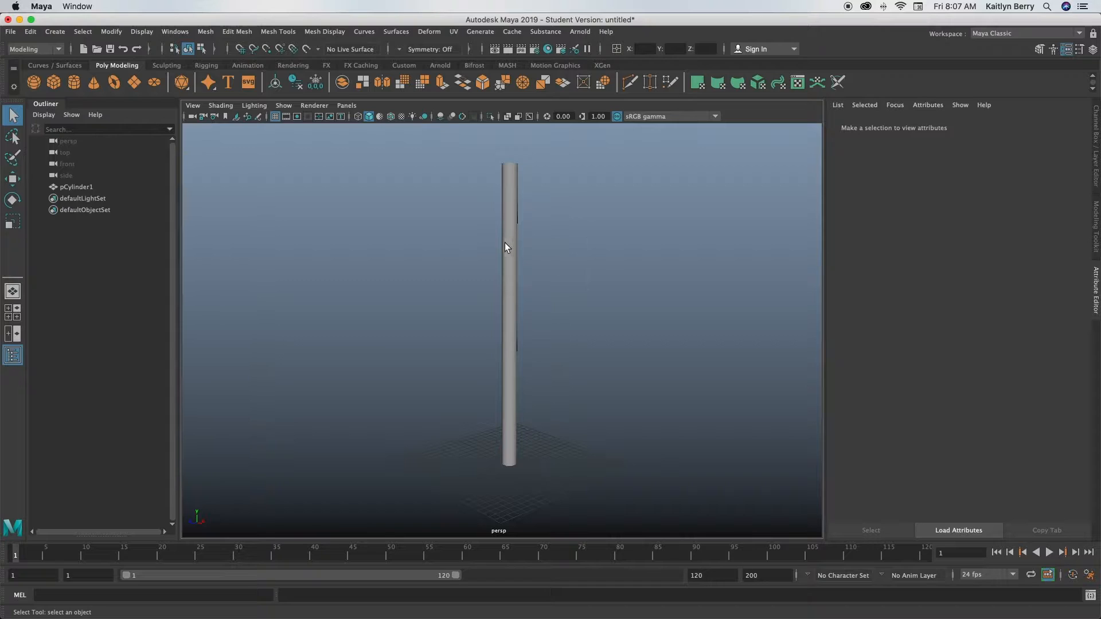
Extrude a band of faces near the top of the cylinder, adjusting its thickness.
left_click(510, 246)
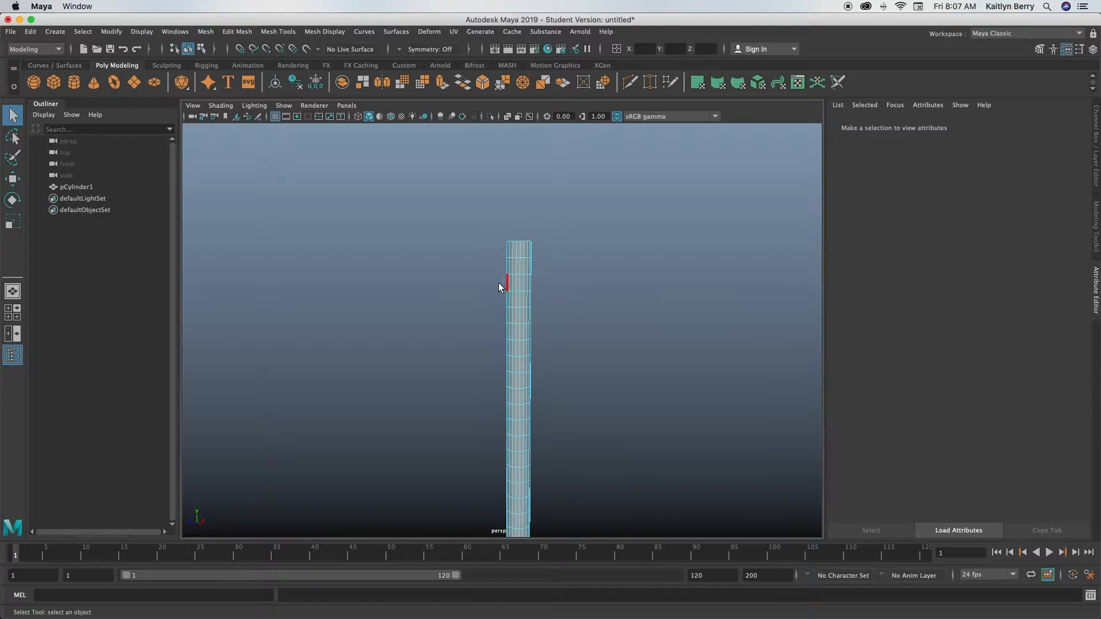
left_click(518, 287)
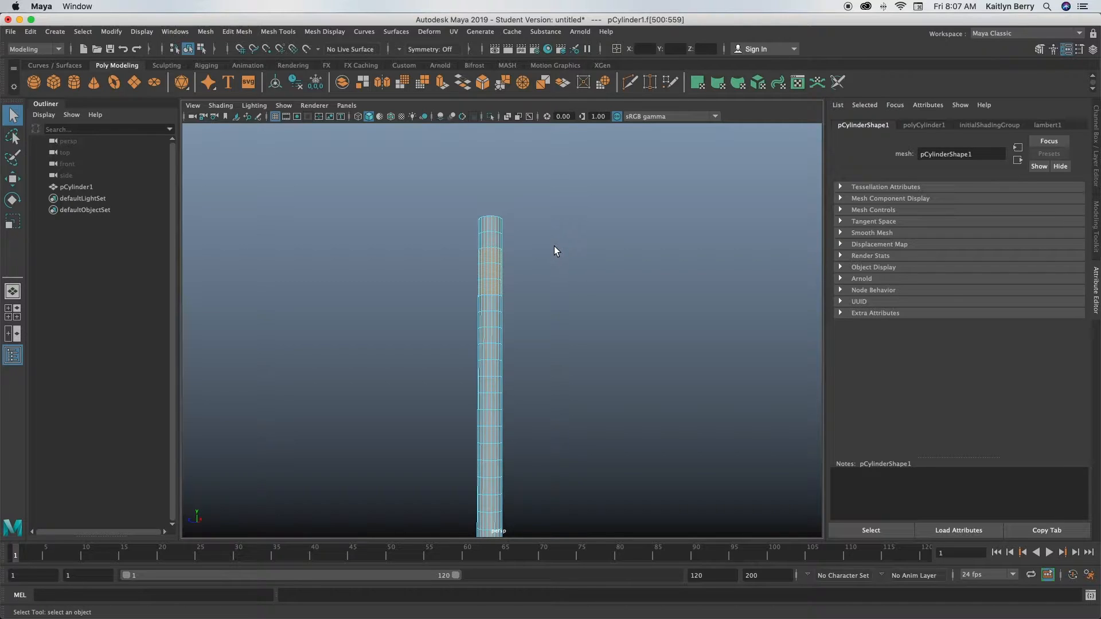
mouse_move(555, 231)
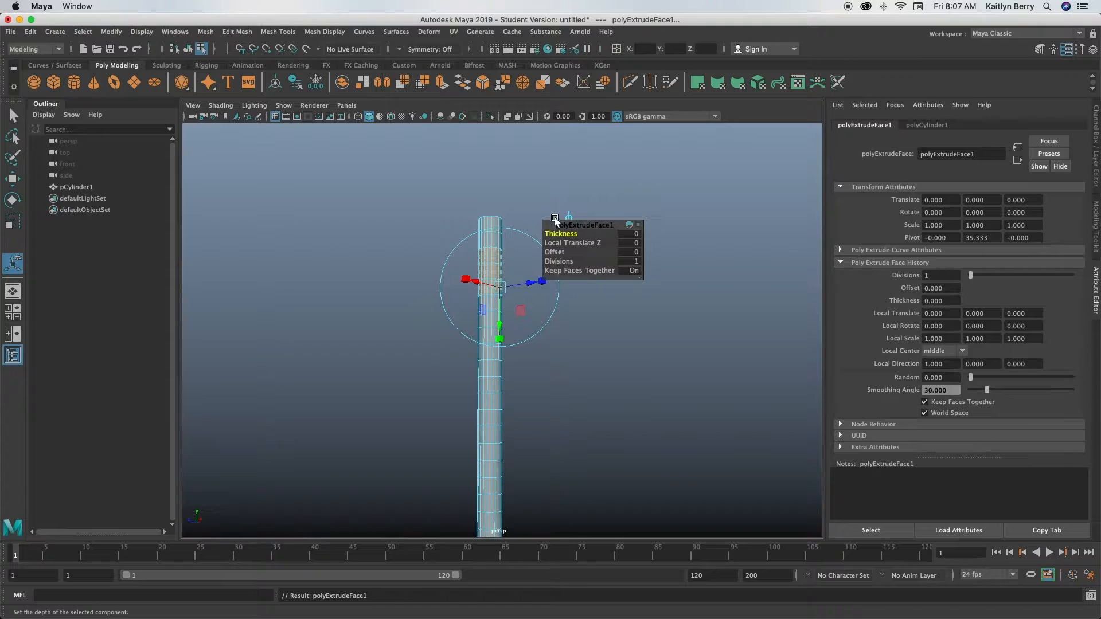
left_click_drag(555, 233, 573, 233)
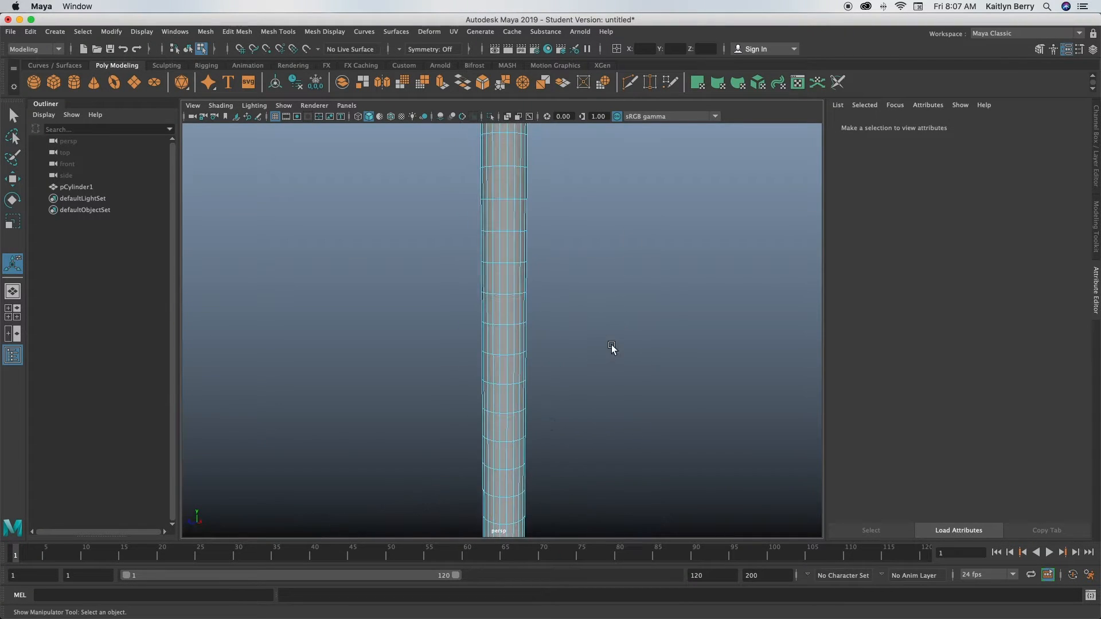
Scale the cylinder's bottom rows of faces uniformly inward into a narrow pencil-tip taper.
left_click_drag(611, 347, 554, 337)
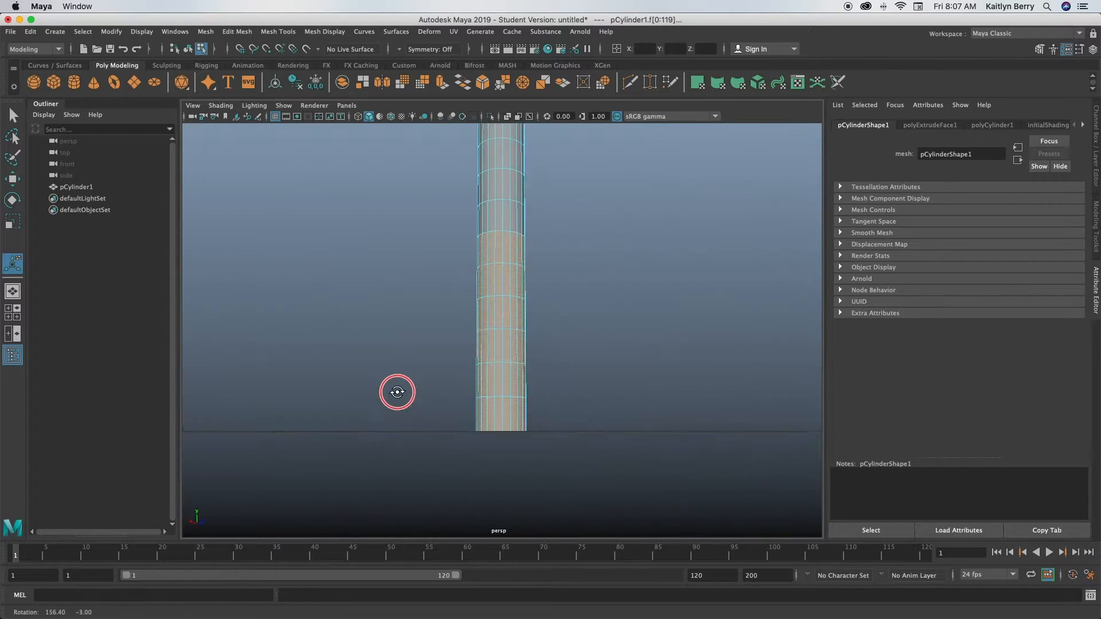
left_click_drag(396, 391, 616, 401)
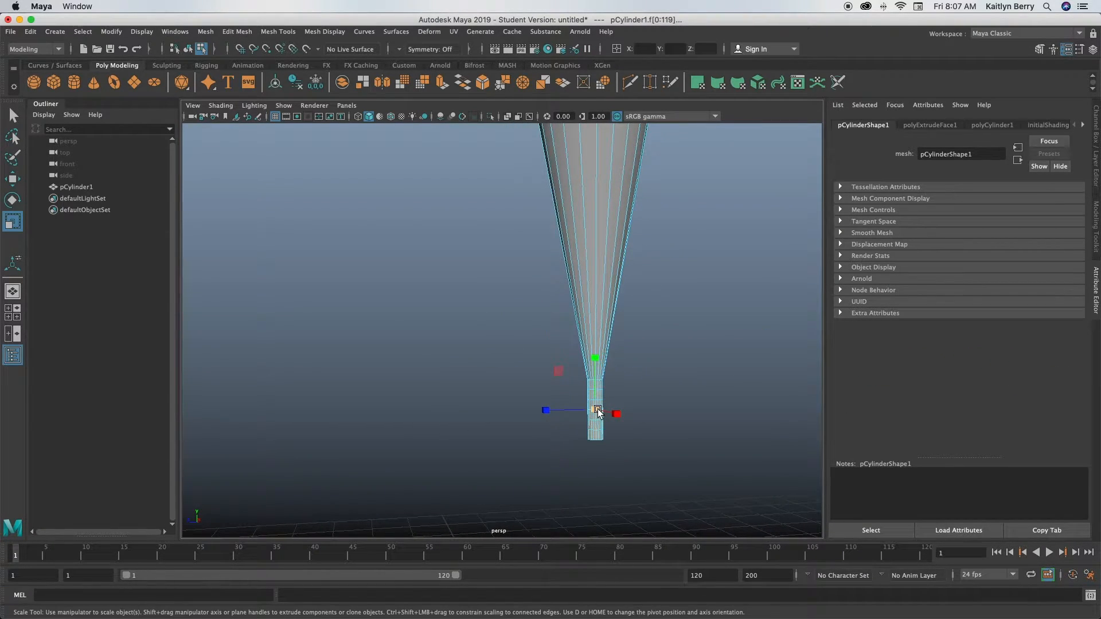
left_click_drag(596, 410, 577, 404)
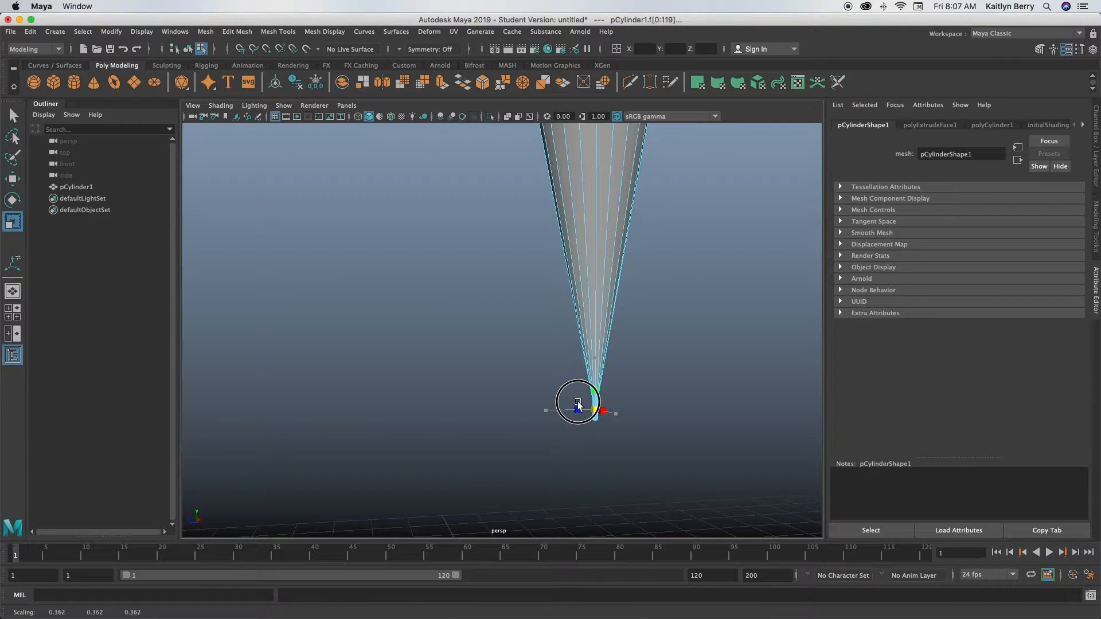
left_click(531, 395)
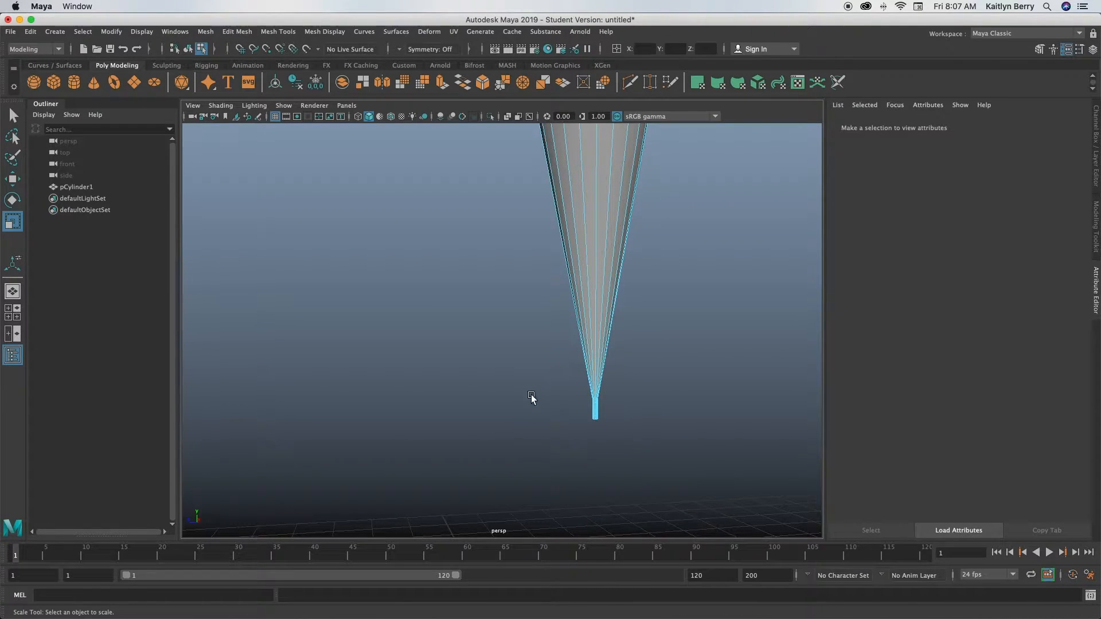
Delete the faces at the narrow end of the taper, leaving an open ring.
left_click_drag(532, 395, 729, 483)
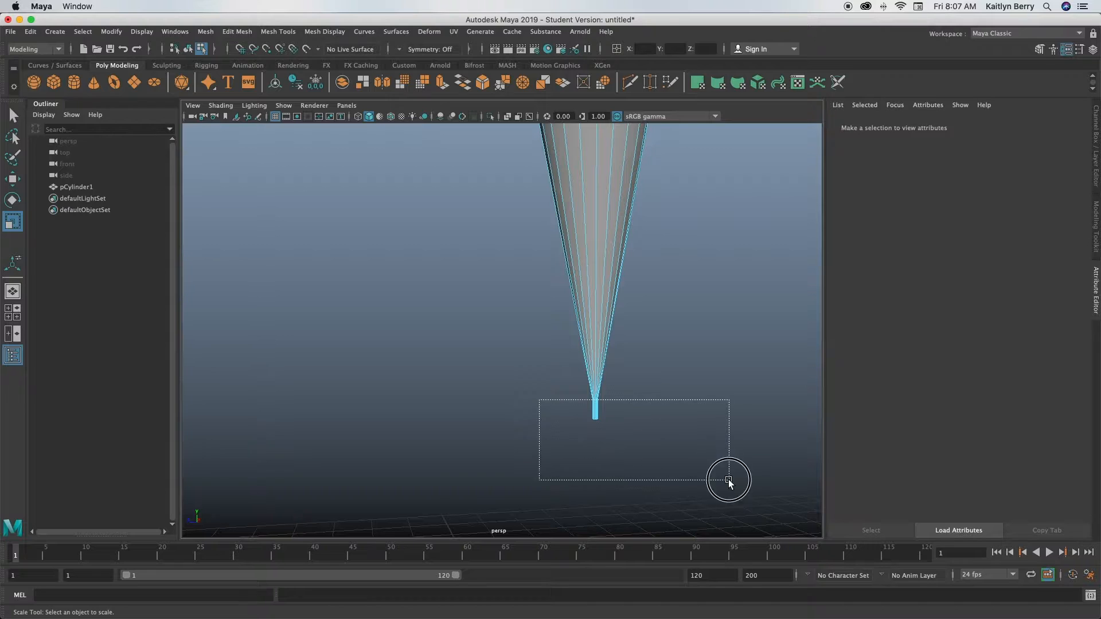
left_click_drag(728, 482, 648, 435)
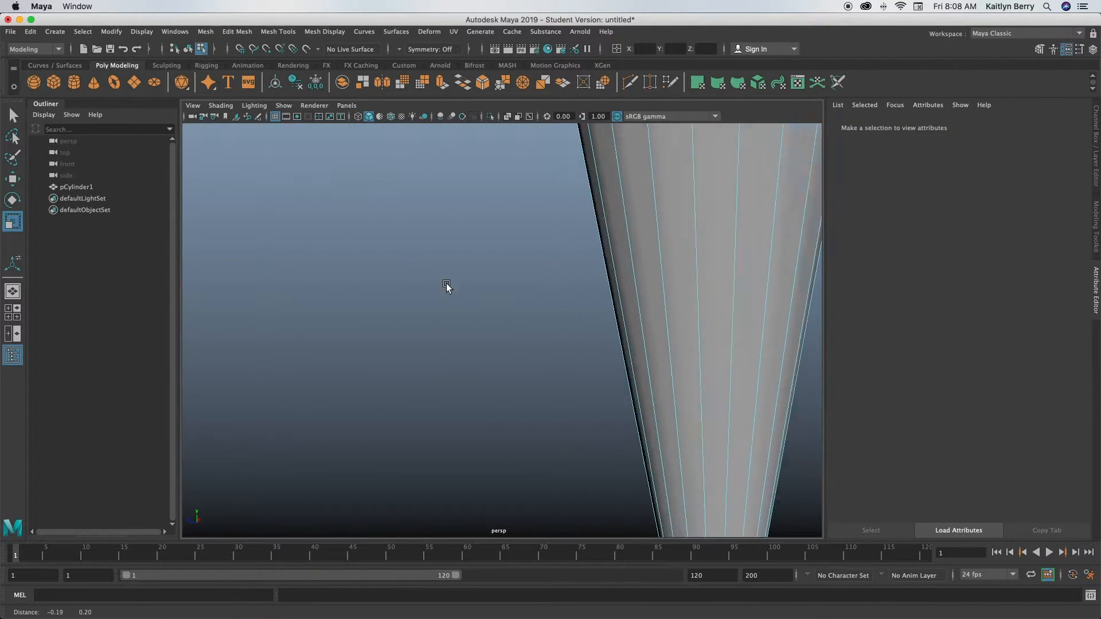
left_click_drag(450, 288, 553, 313)
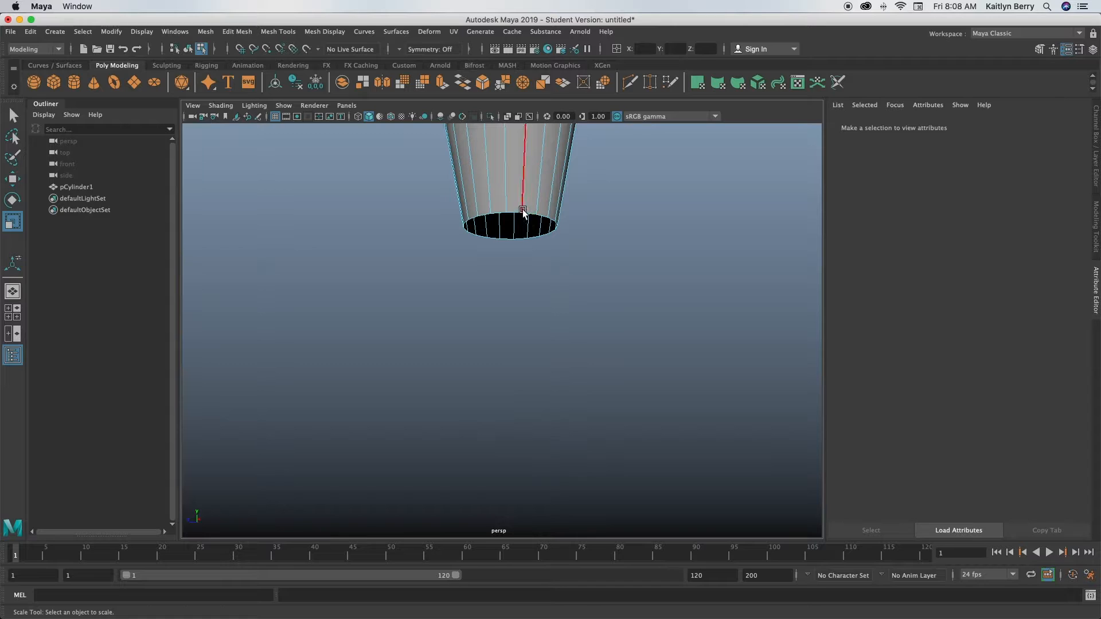
Cap the tip's open border edge with a new face using Mesh > Fill Hole.
left_click(521, 211)
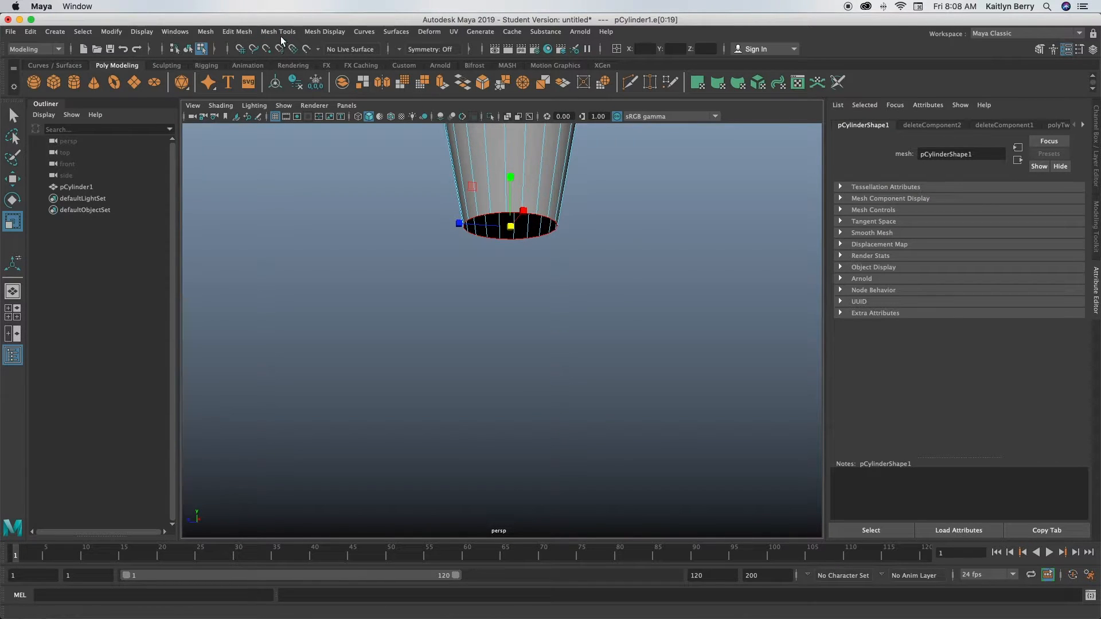
left_click(237, 31)
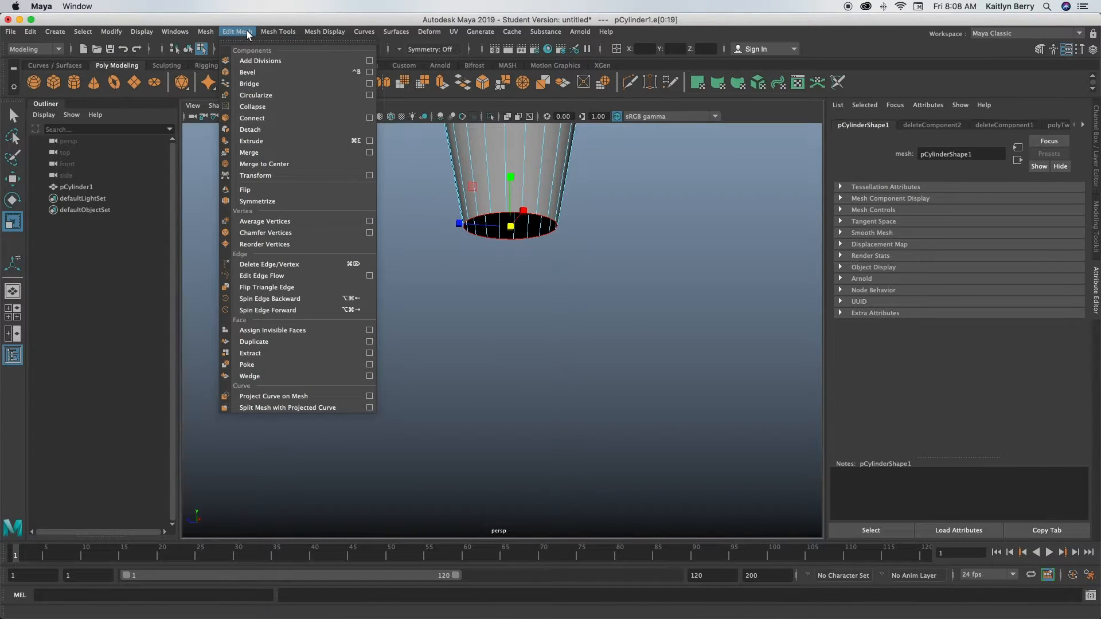
left_click(206, 31)
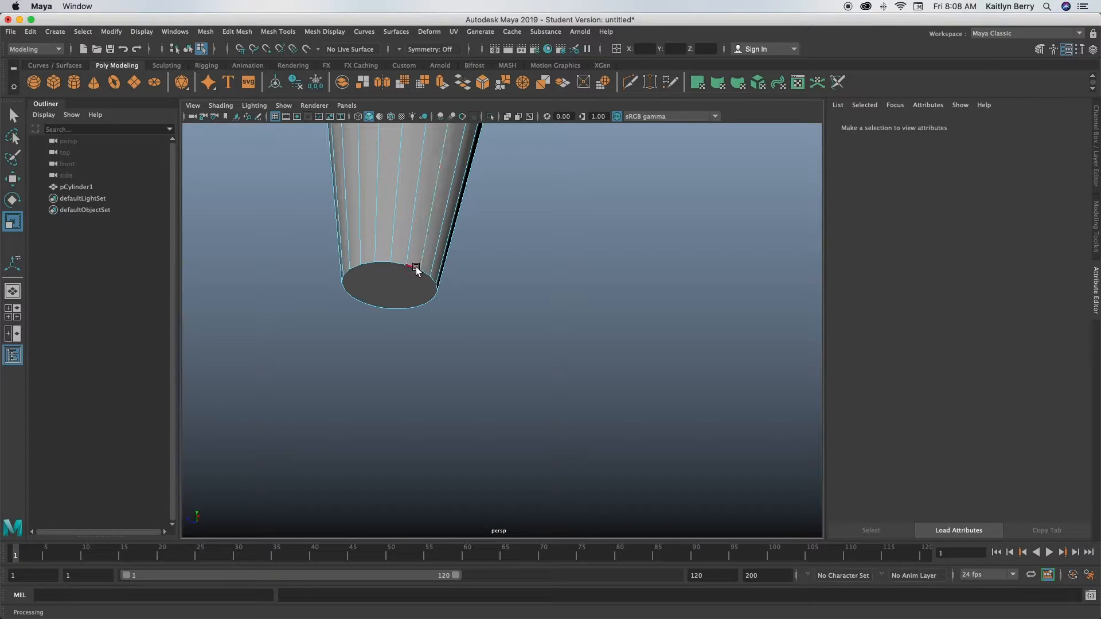
Poke the cap face at the tip so it converges to a single point.
right_click(416, 269)
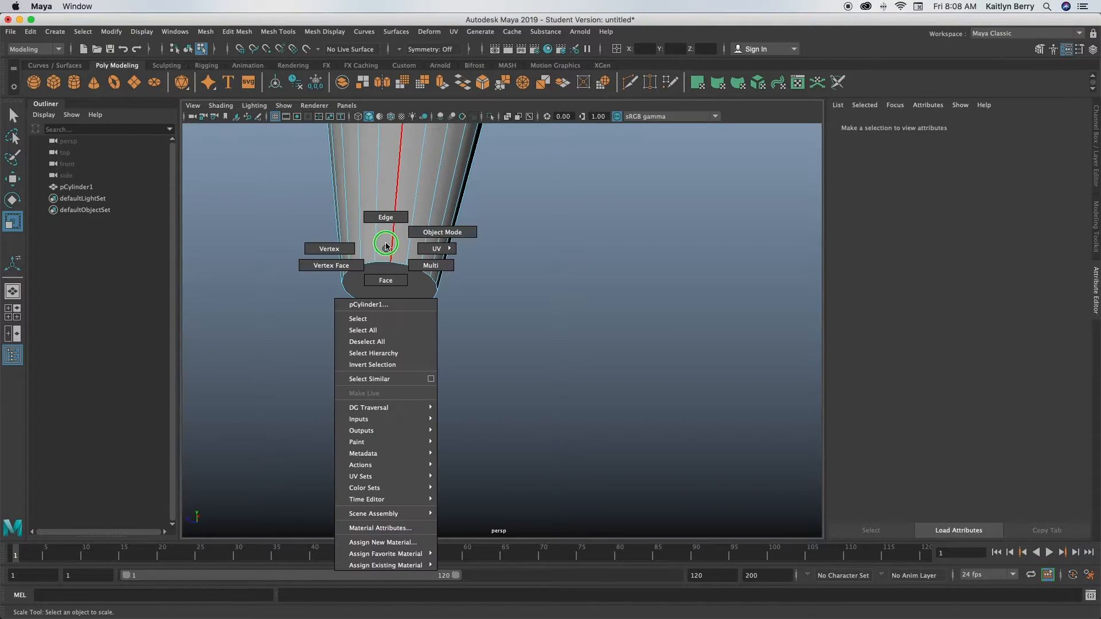
left_click(278, 32)
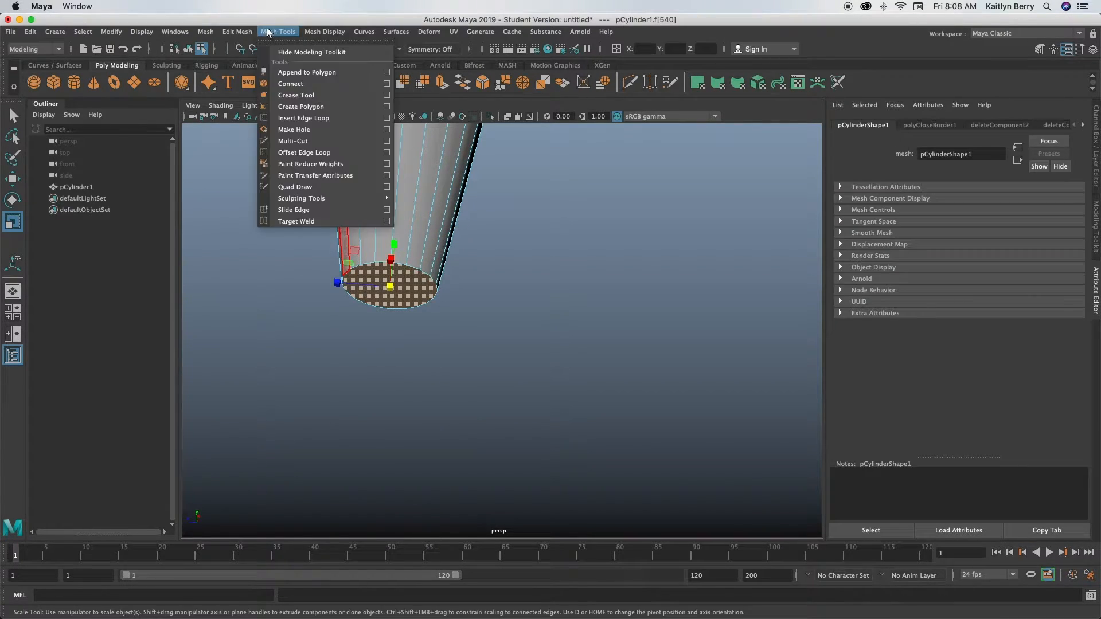
left_click(237, 31)
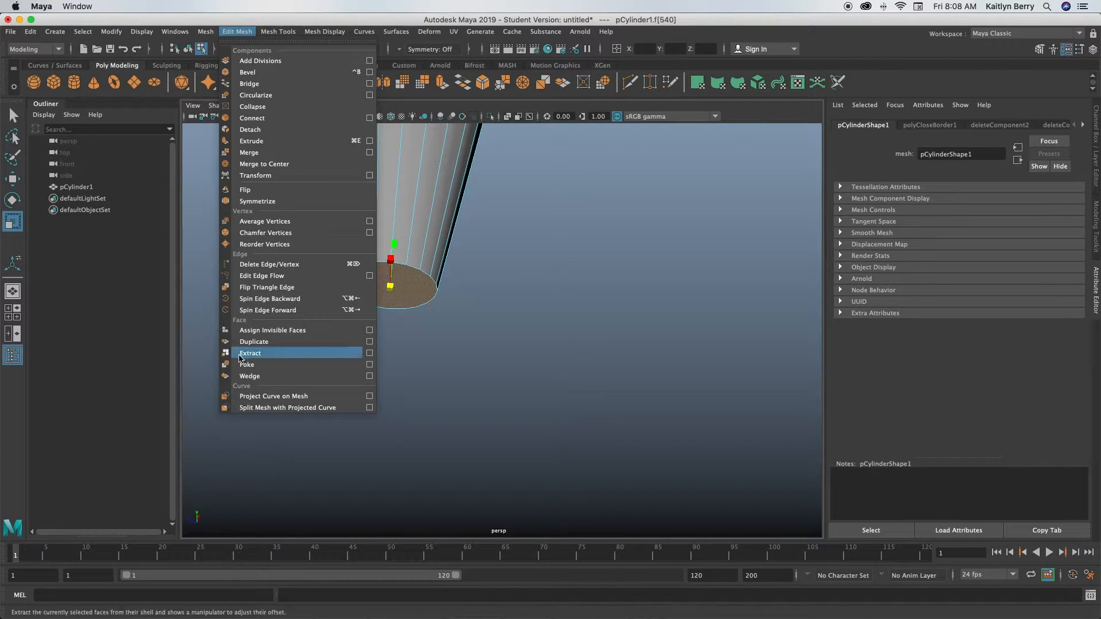
left_click(247, 364)
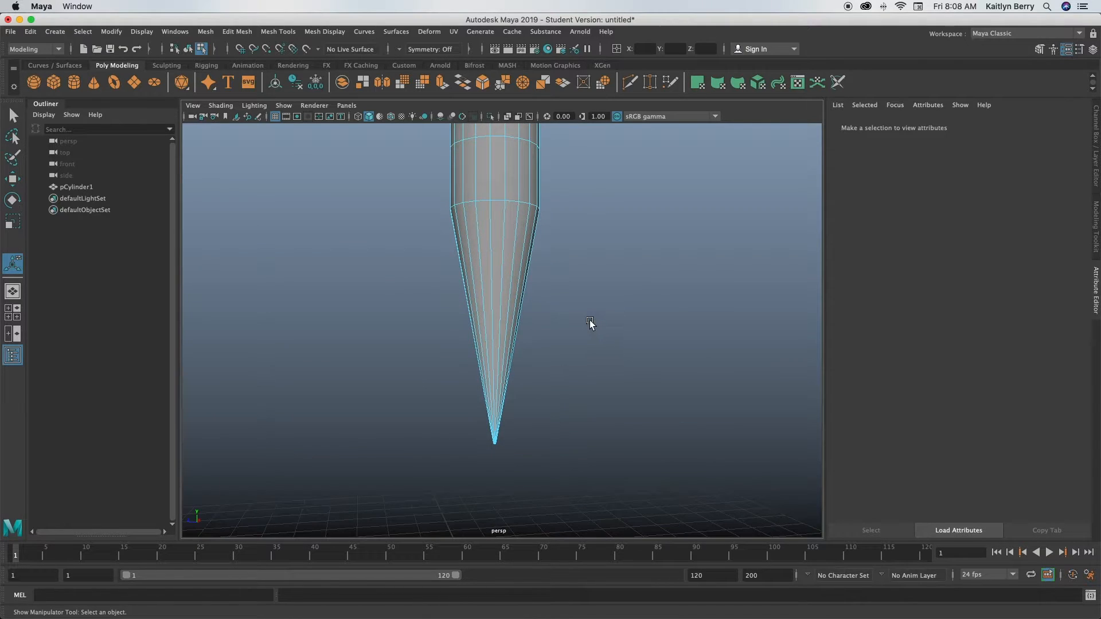
mouse_move(589, 315)
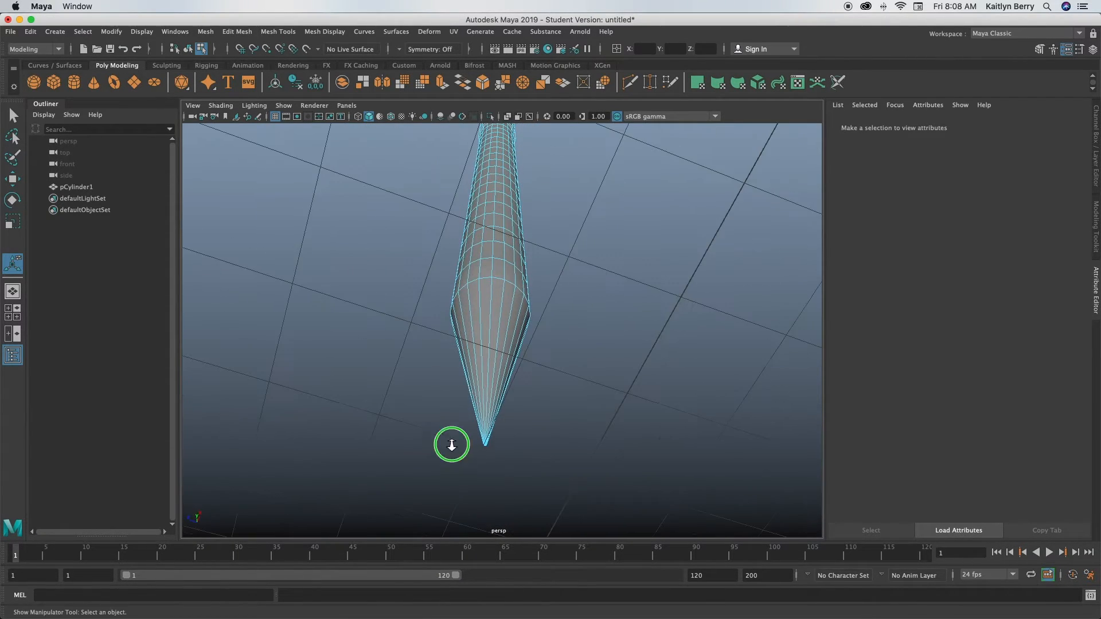
Drag the tip vertex downward along Y to lengthen the pencil point.
right_click(451, 444)
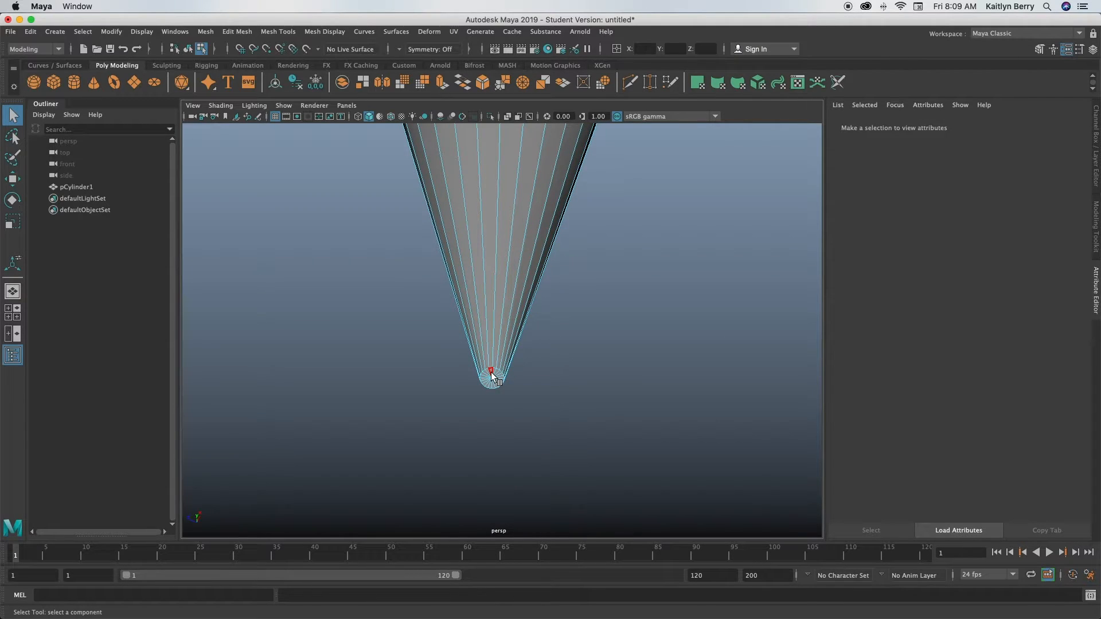
left_click(492, 374)
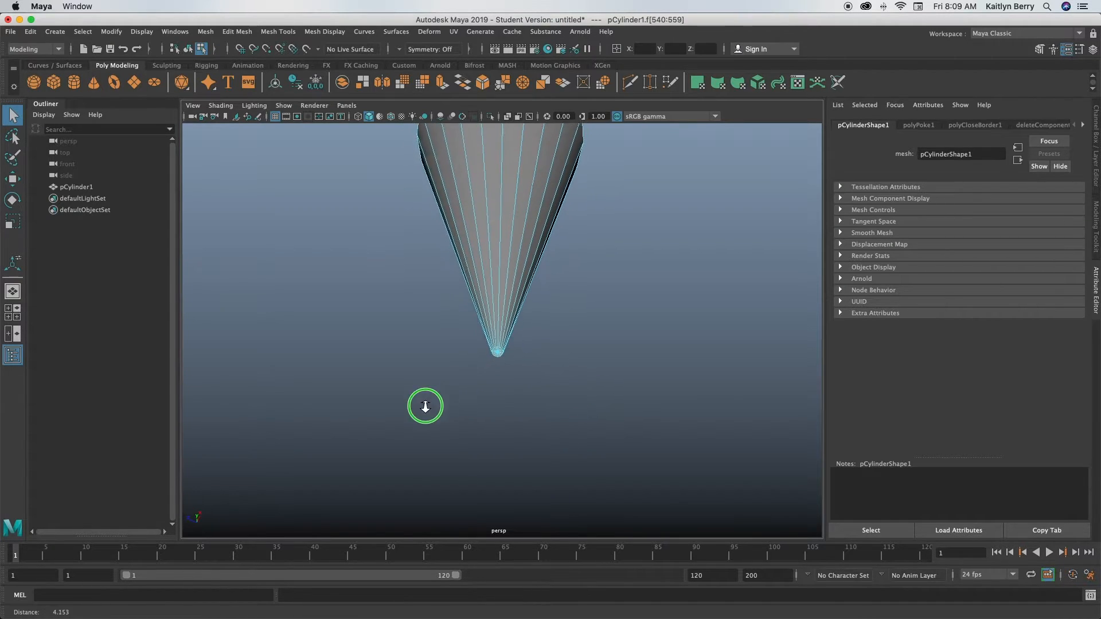
left_click_drag(425, 407, 580, 333)
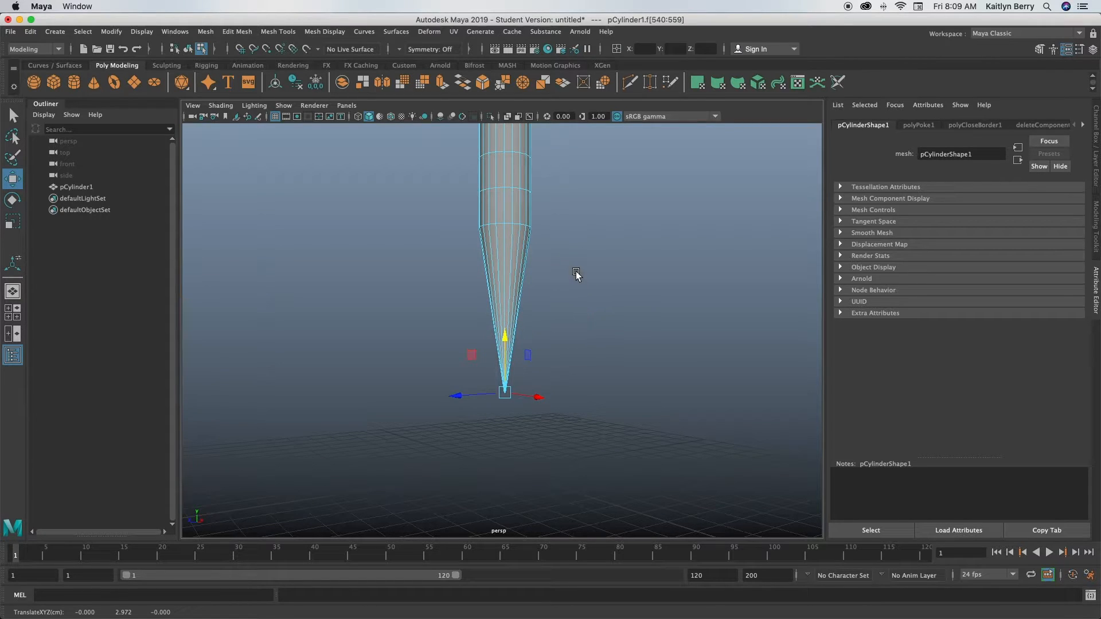
left_click_drag(575, 274, 534, 333)
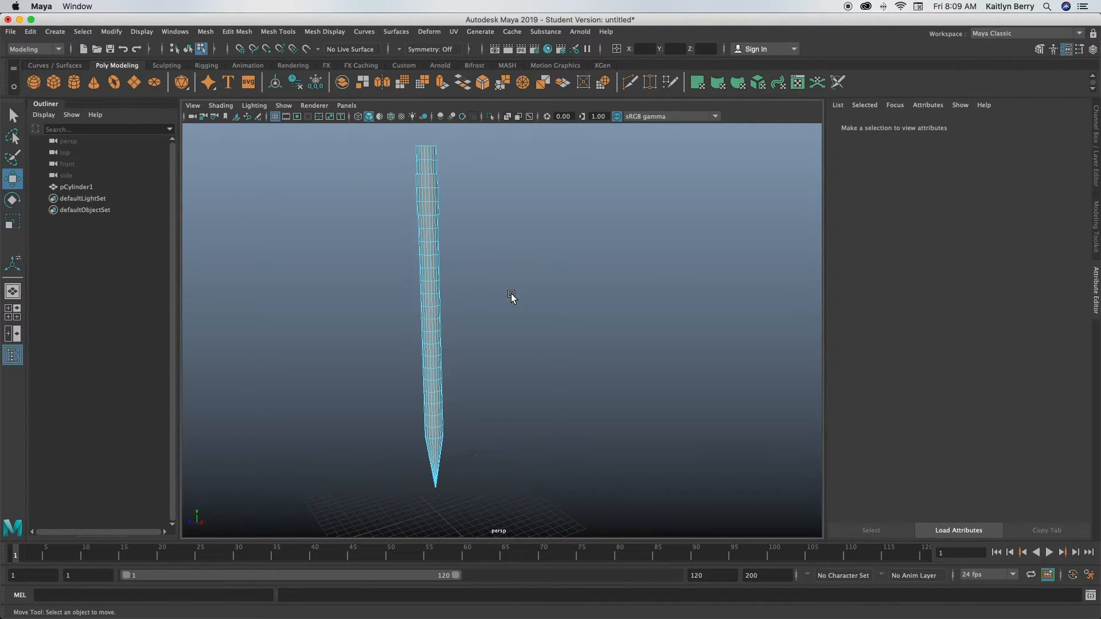
mouse_move(448, 456)
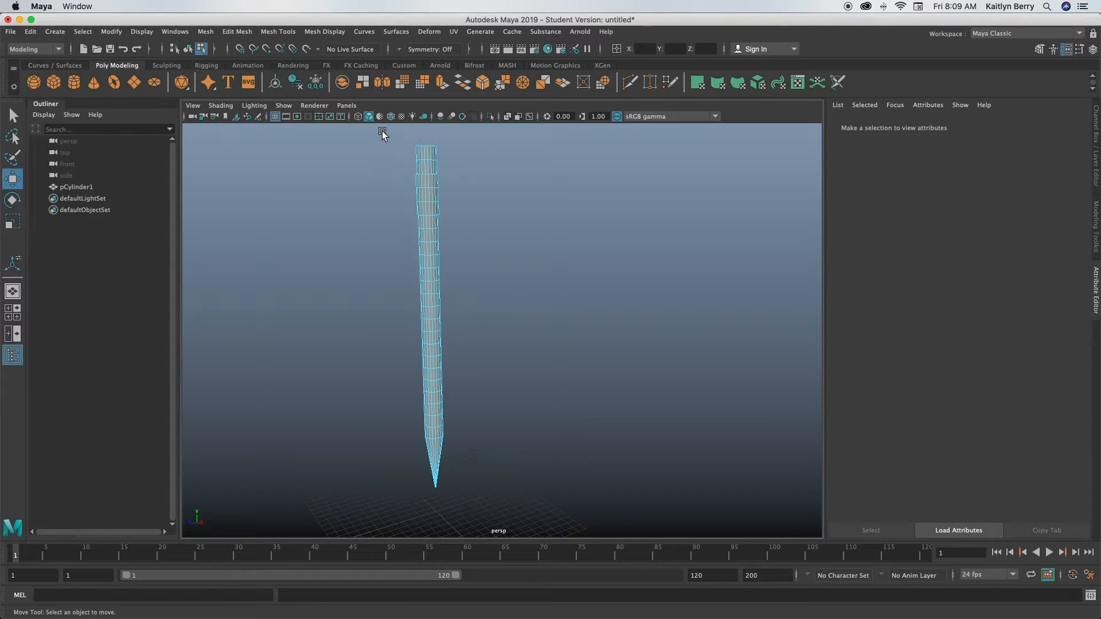
Extrude the pencil body faces with increased thickness, forming a step above the cone.
left_click_drag(381, 133, 510, 434)
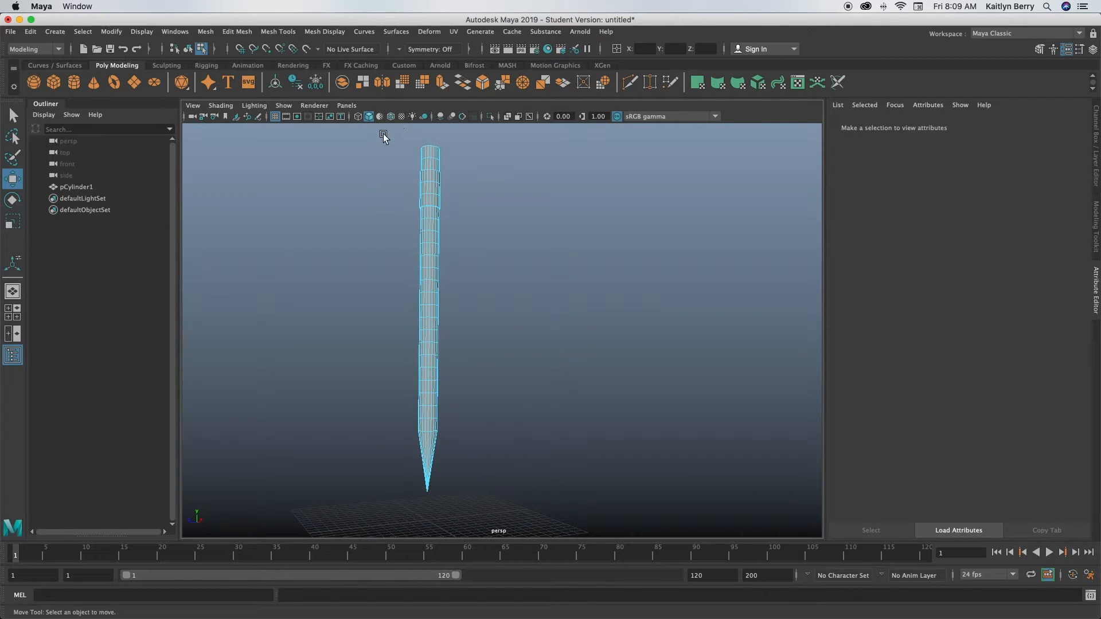
left_click(429, 281)
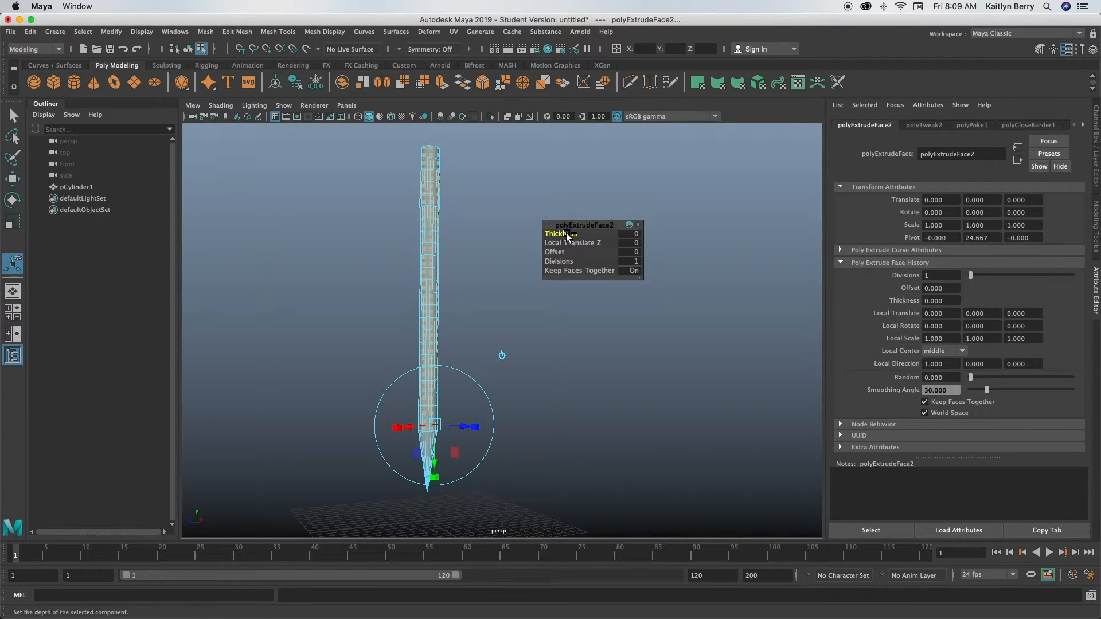
left_click_drag(562, 233, 590, 234)
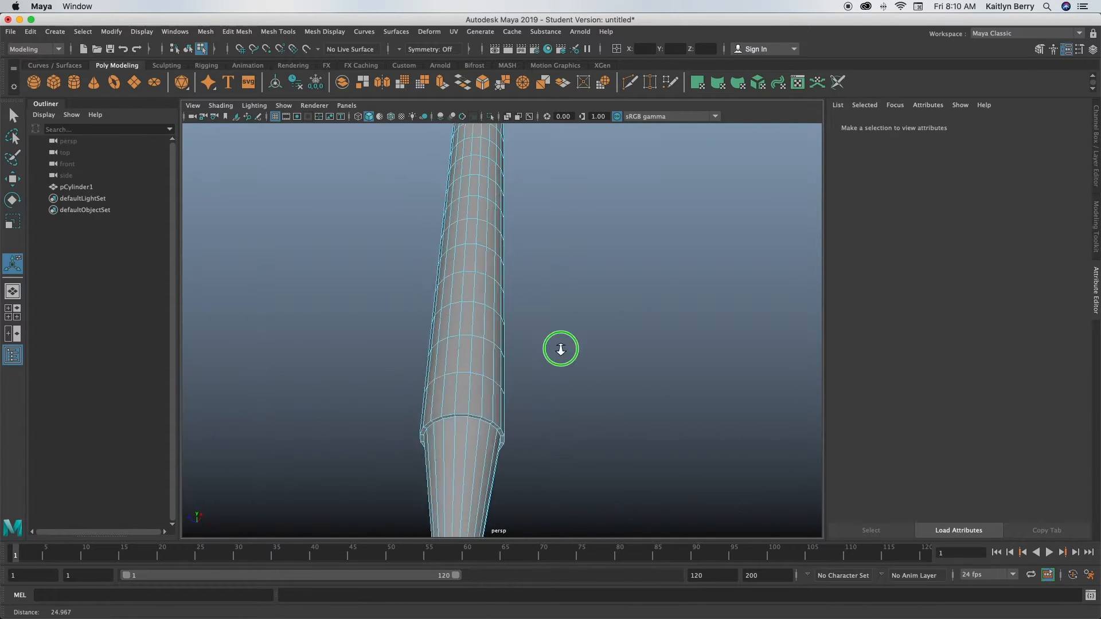
left_click_drag(560, 349, 600, 221)
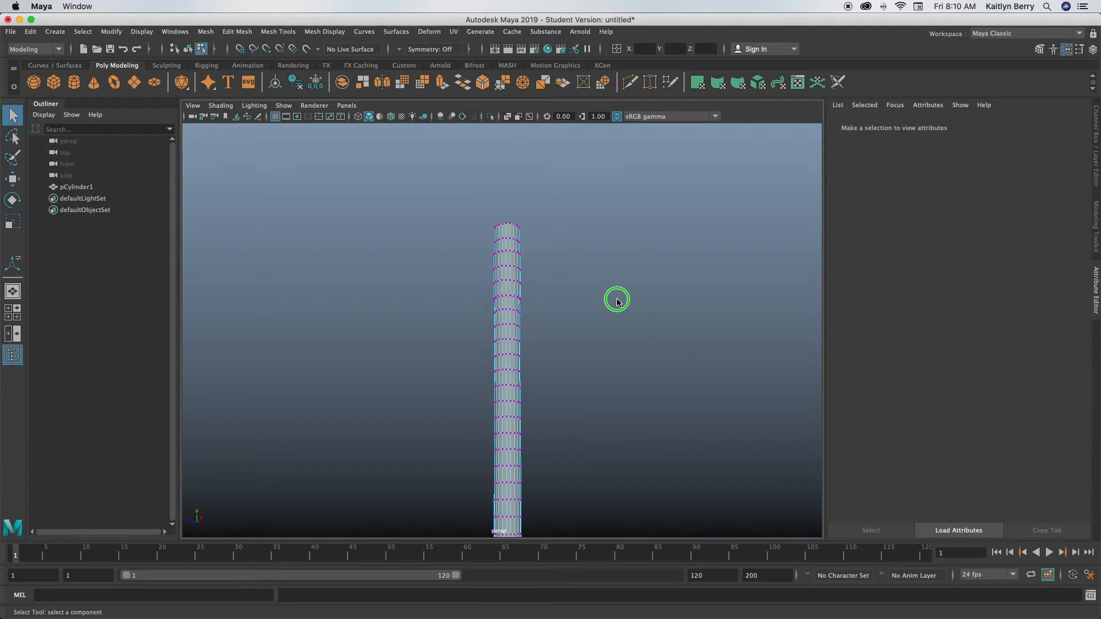
Bevel the eraser's top rim edge loop with a fraction of 0.22.
left_click(188, 49)
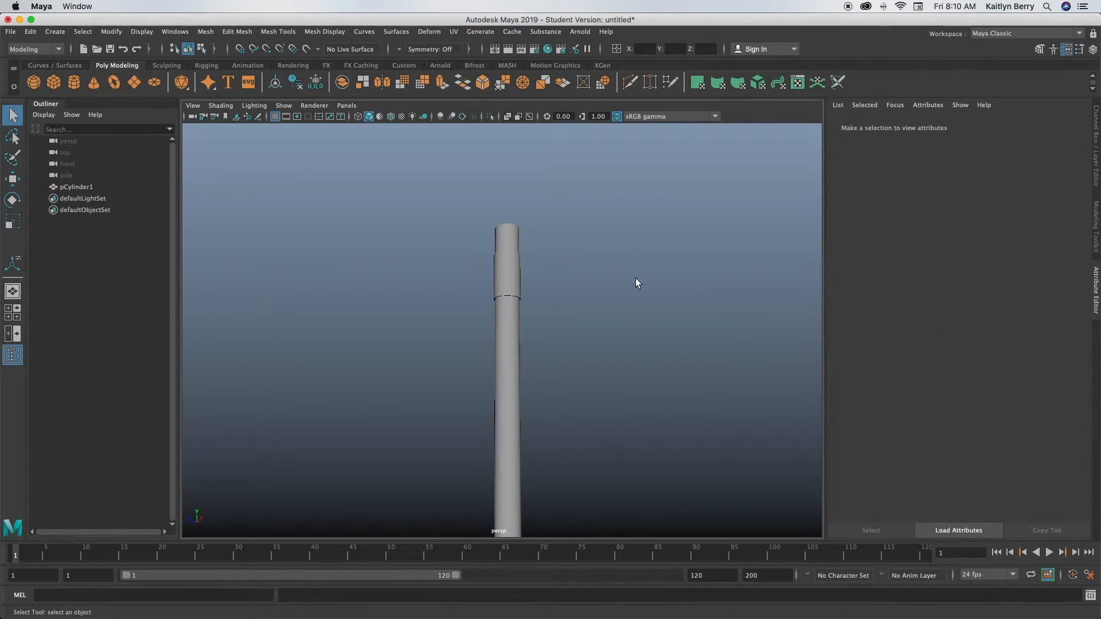
left_click(506, 351)
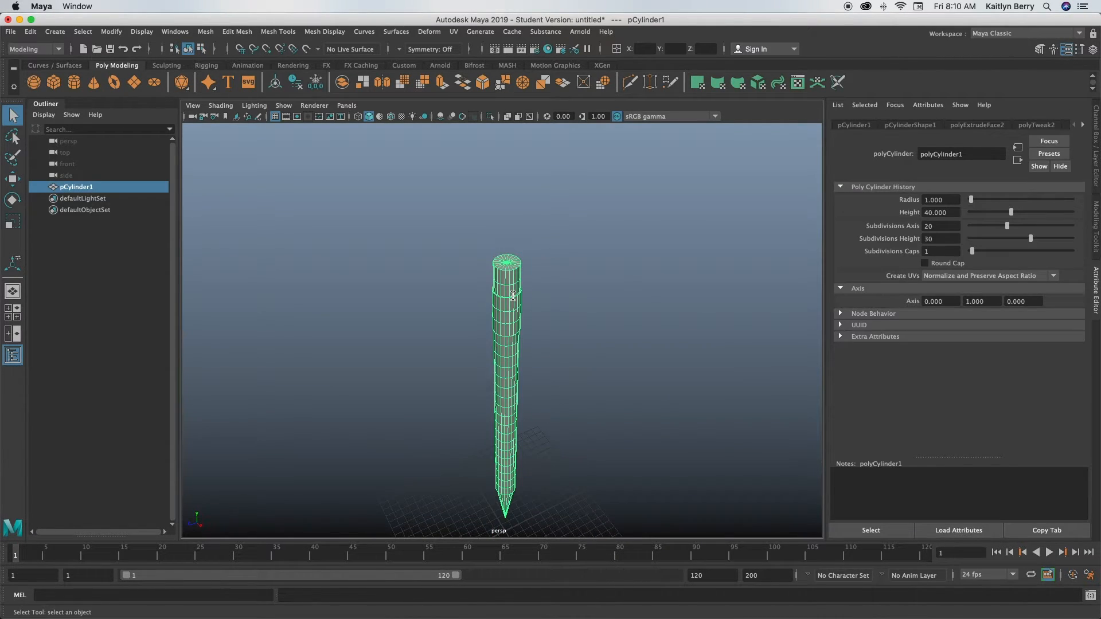
left_click(561, 366)
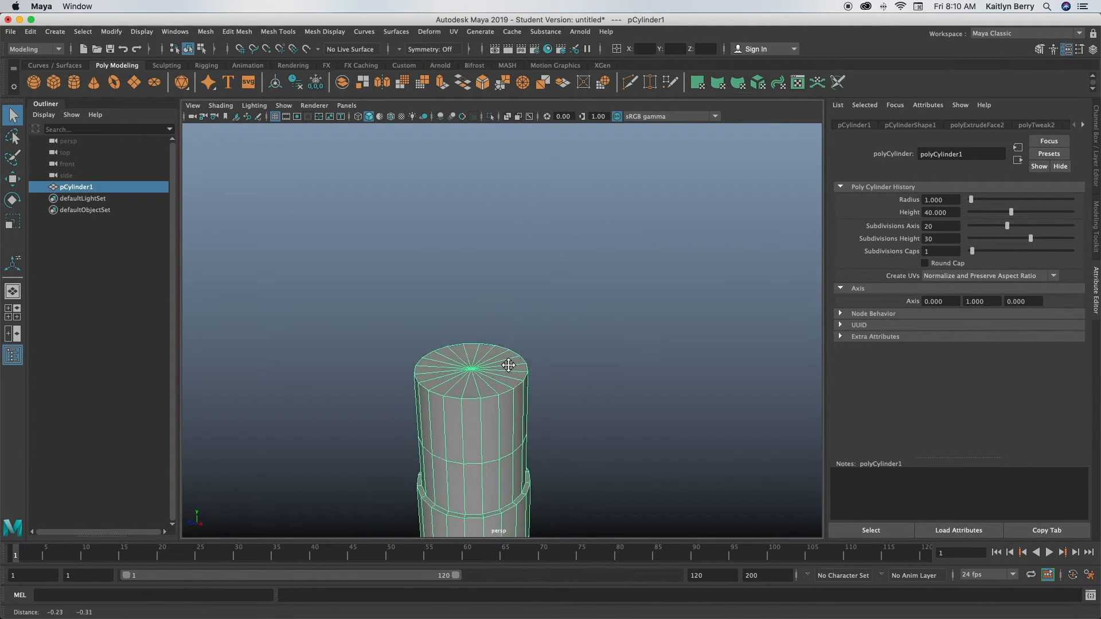
right_click(509, 365)
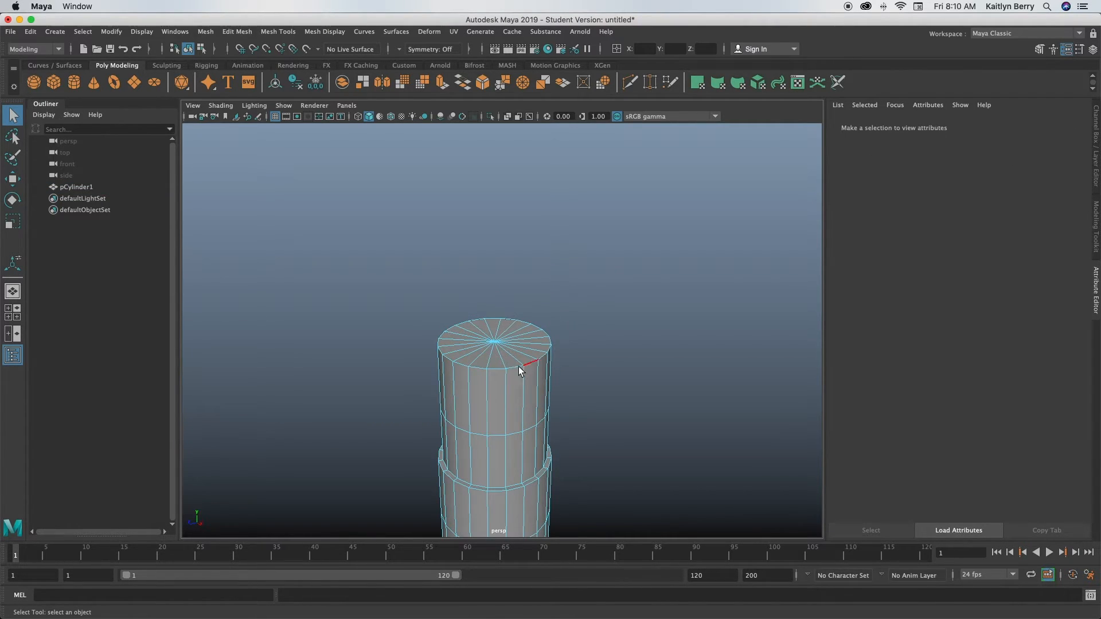
left_click(519, 367)
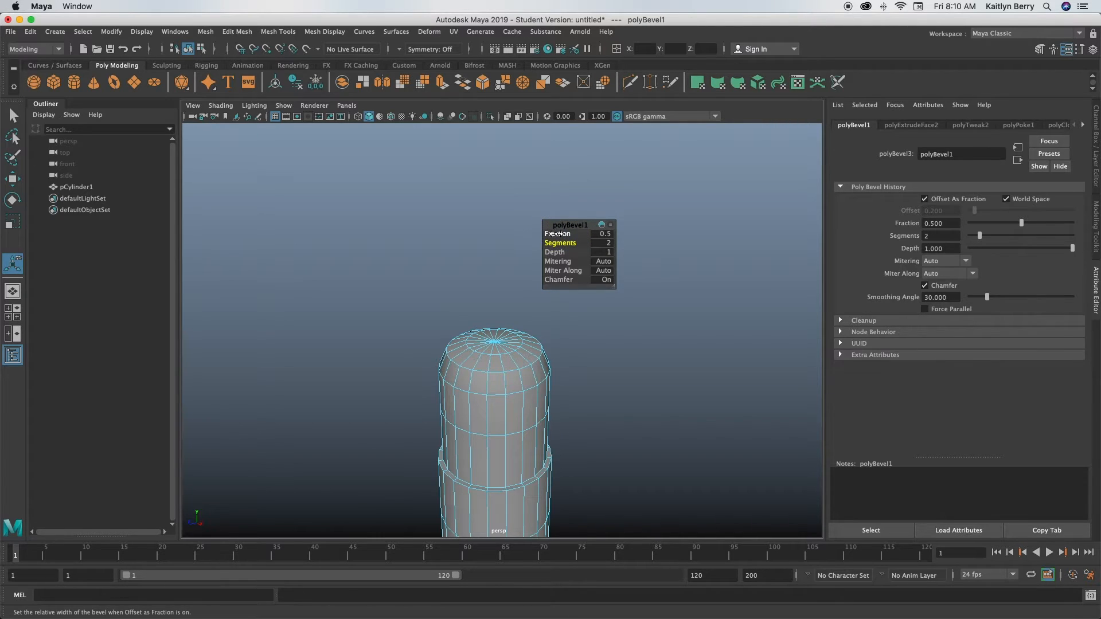
left_click_drag(576, 233, 544, 233)
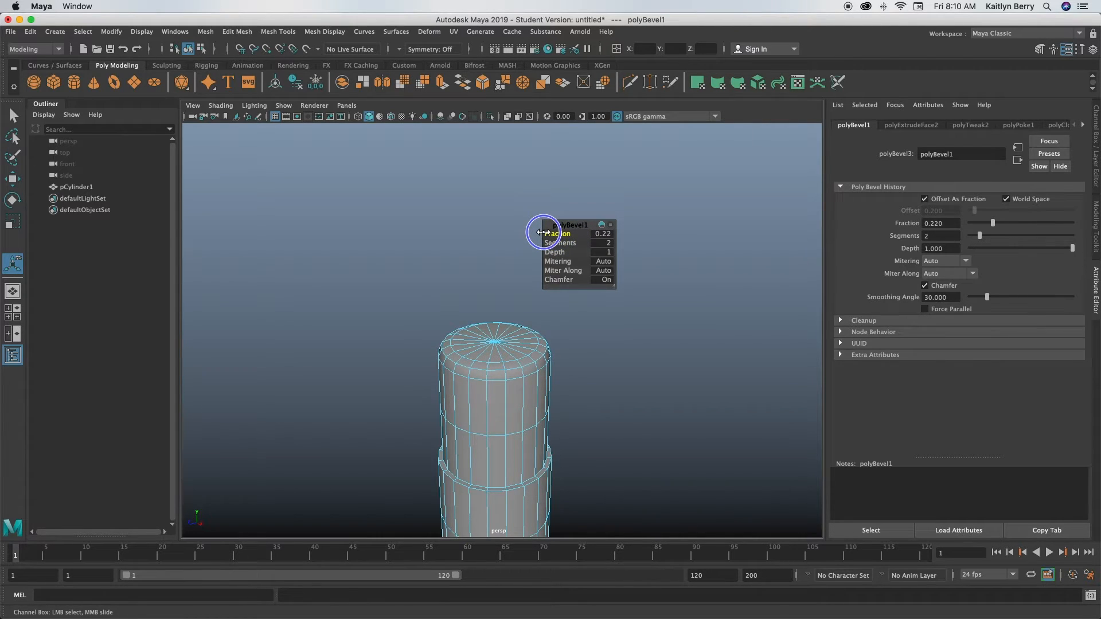
left_click_drag(544, 232, 541, 232)
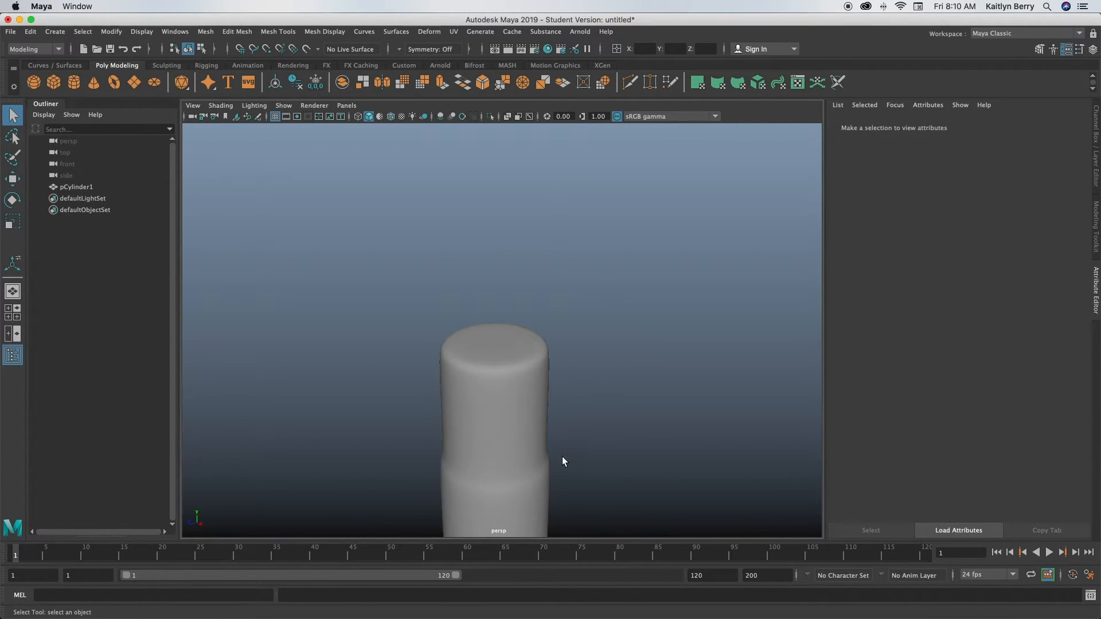
Bevel the two edge loops of the metal band ring below the eraser, then clear the selection.
left_click_drag(562, 461, 530, 314)
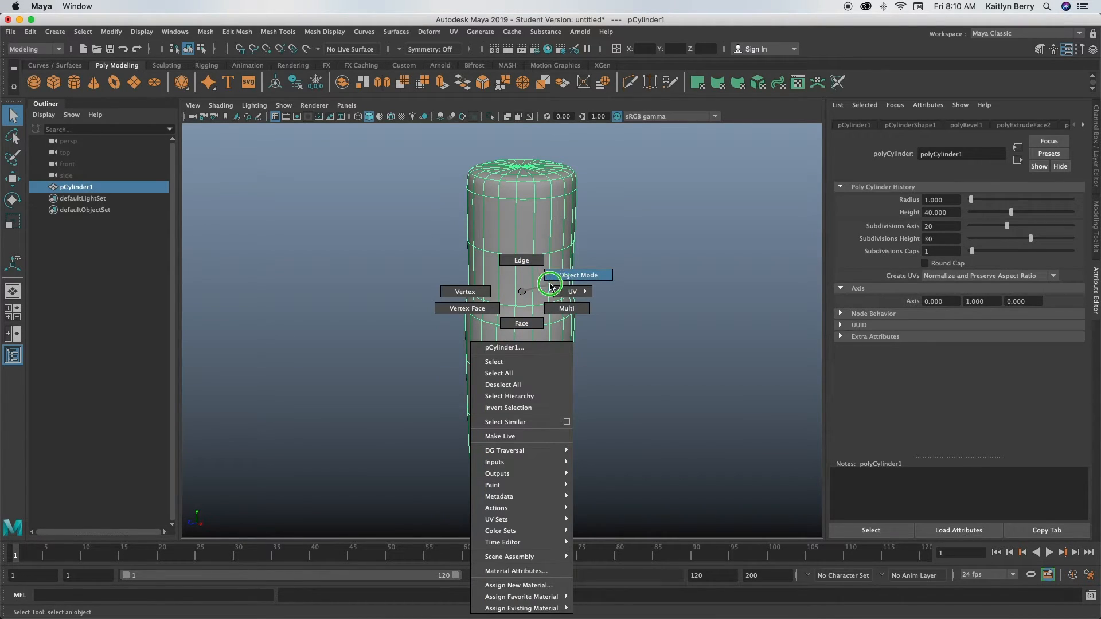
left_click(578, 275)
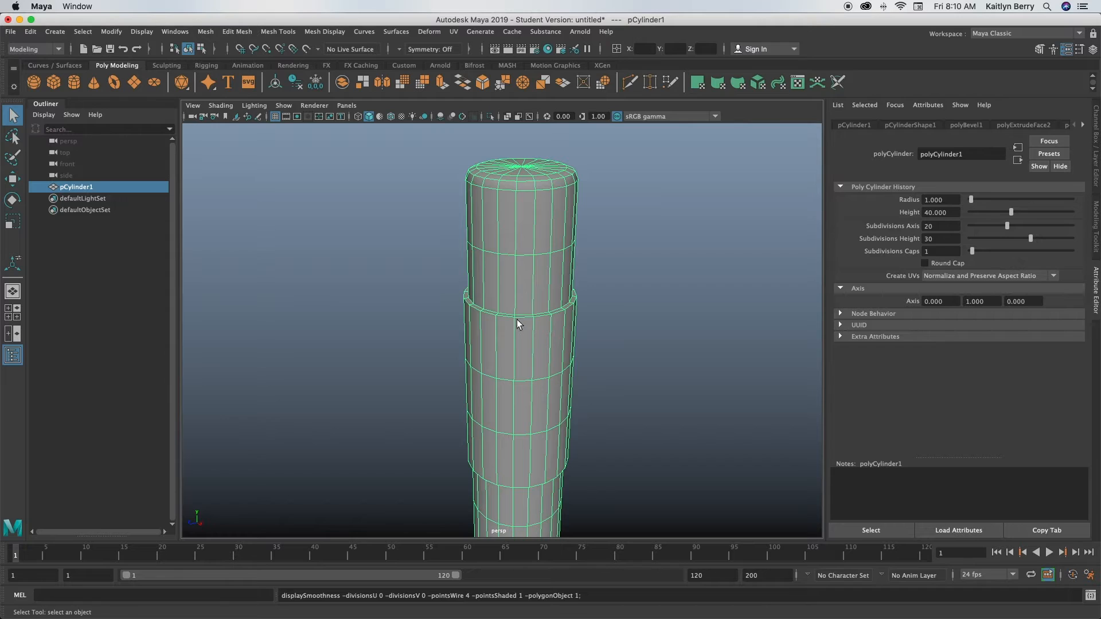
left_click(523, 319)
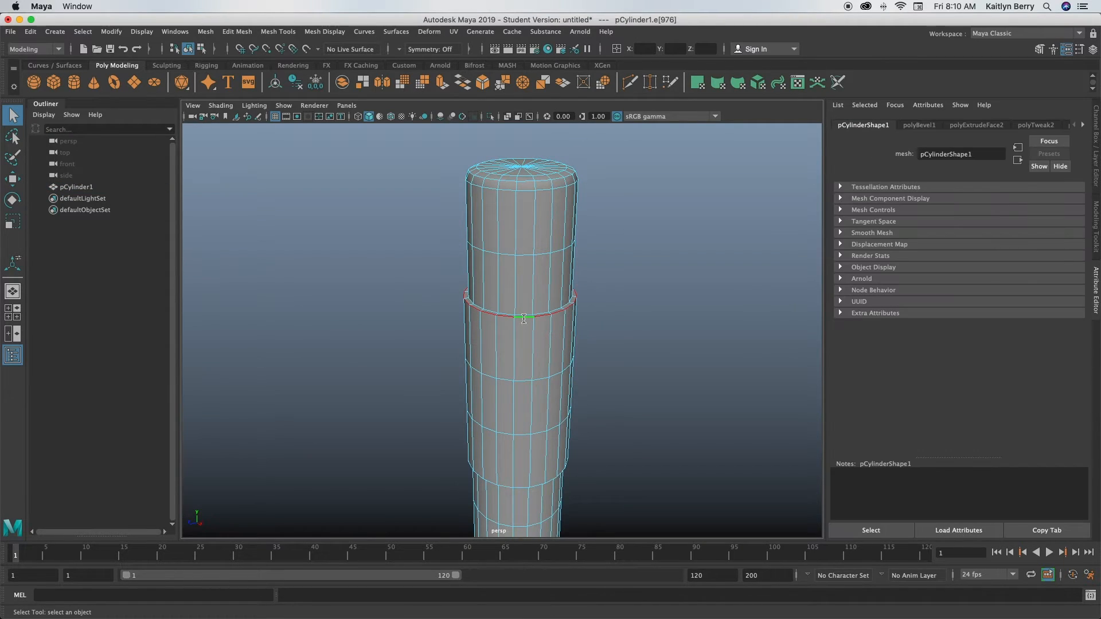
left_click(532, 337)
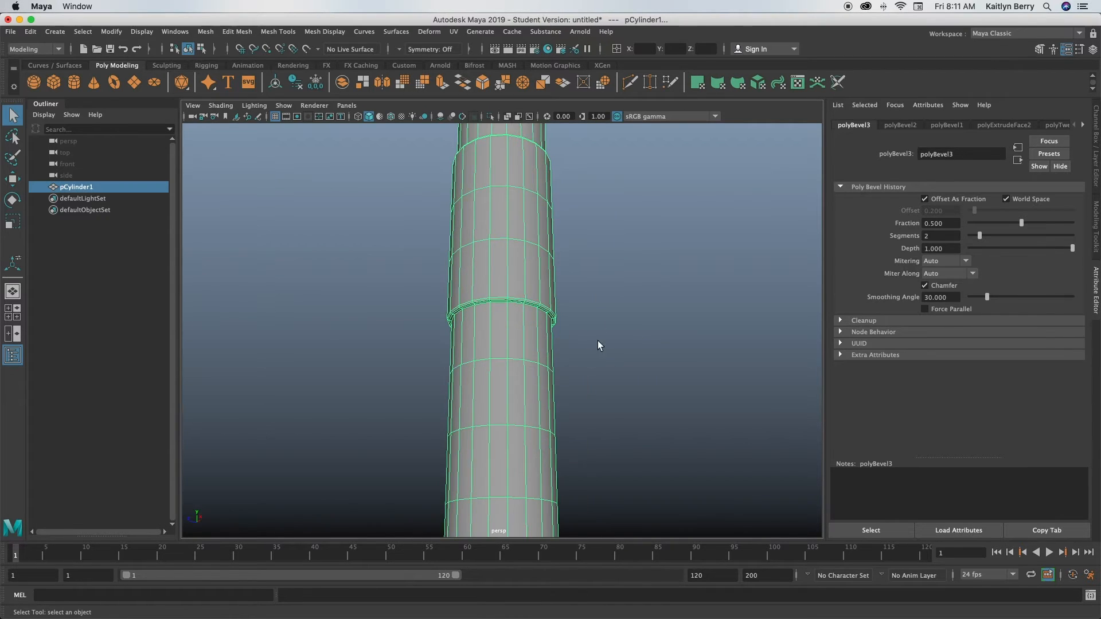
left_click(1041, 125)
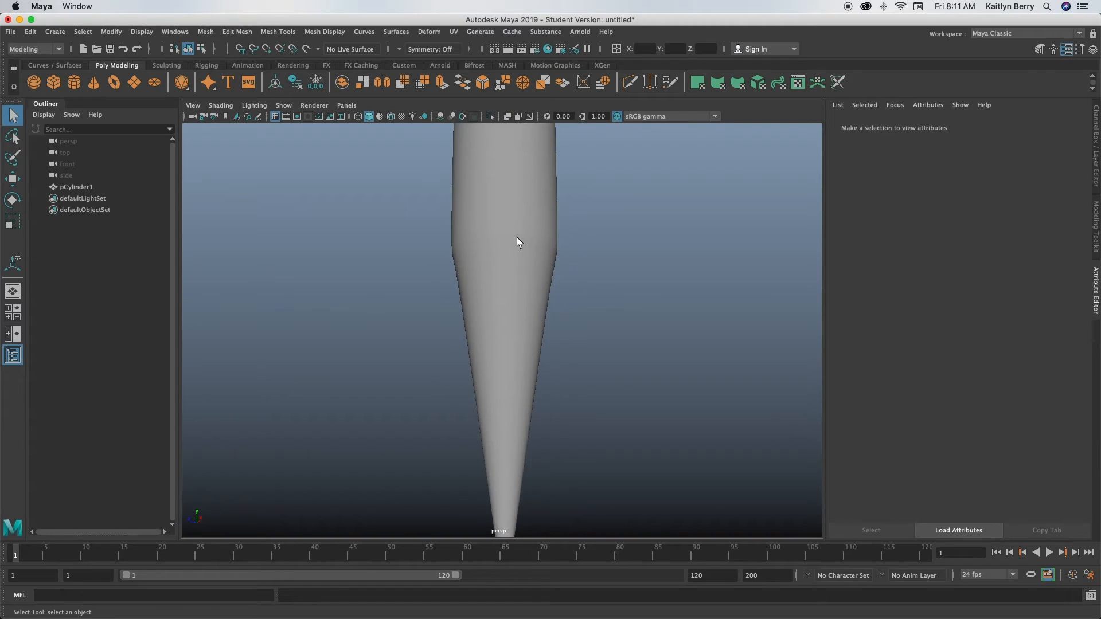
Bevel the edge loop where the wrapping shell meets the cone, then return to Object Mode.
left_click(503, 239)
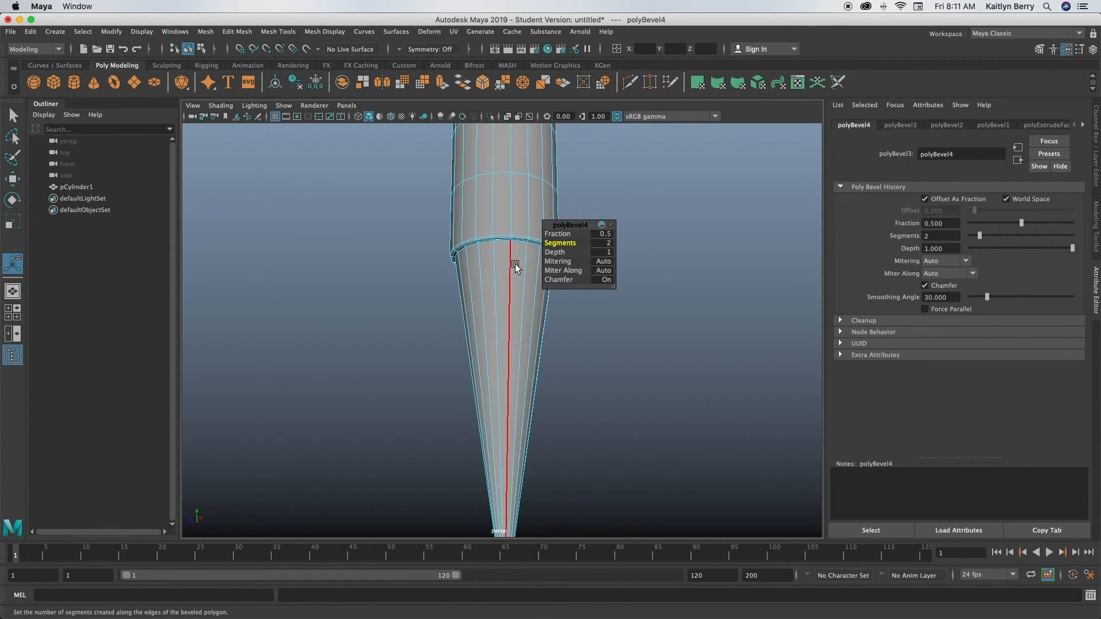
right_click(516, 266)
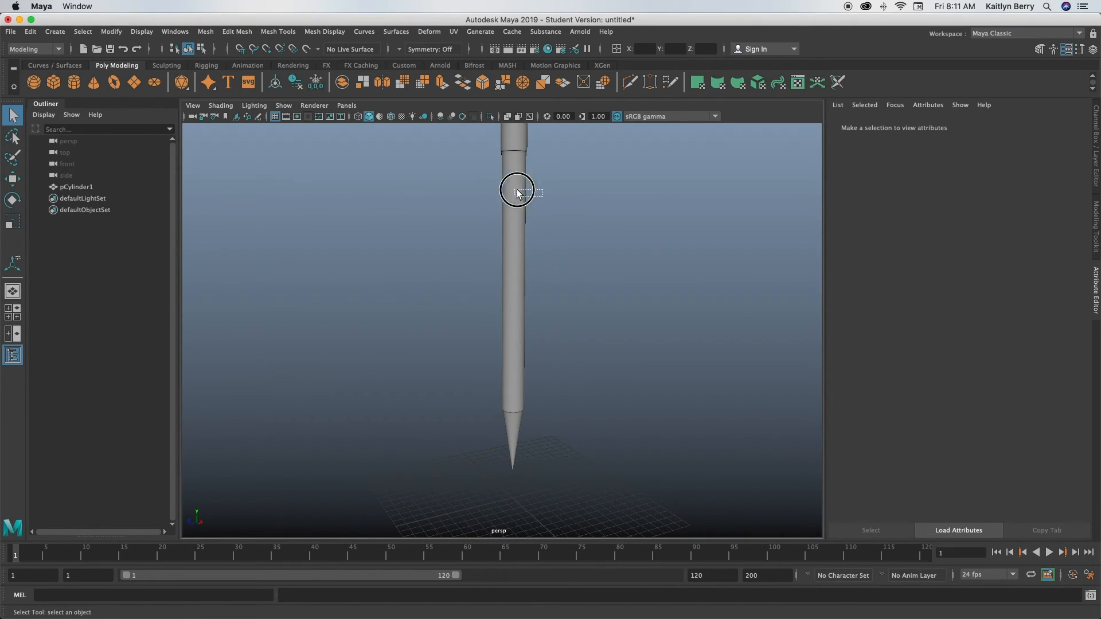
left_click_drag(518, 191, 581, 208)
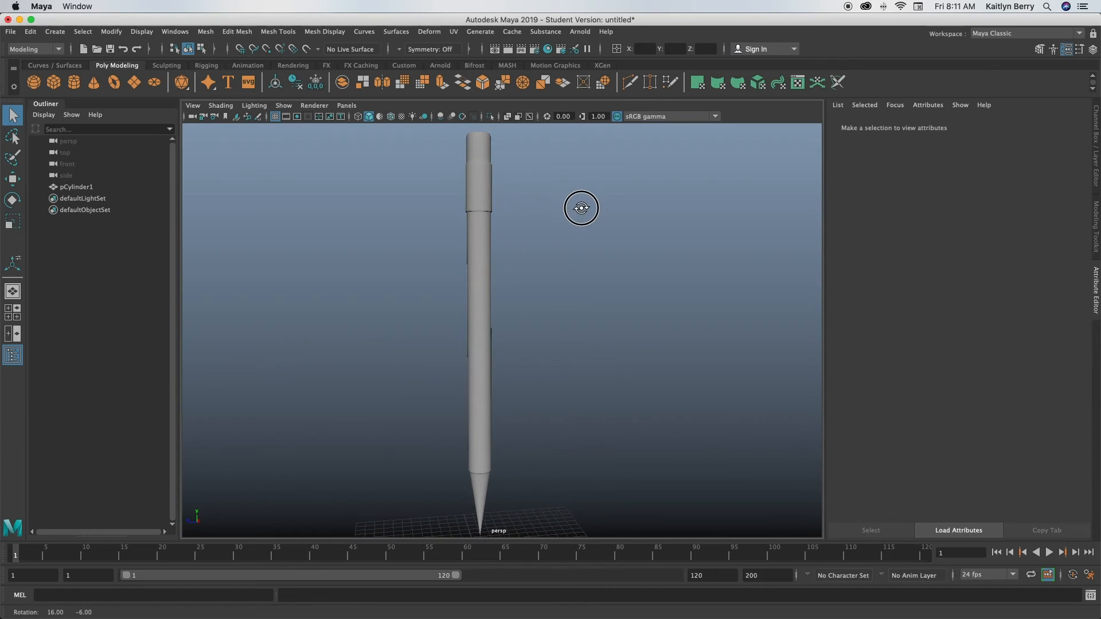
left_click_drag(581, 207, 609, 195)
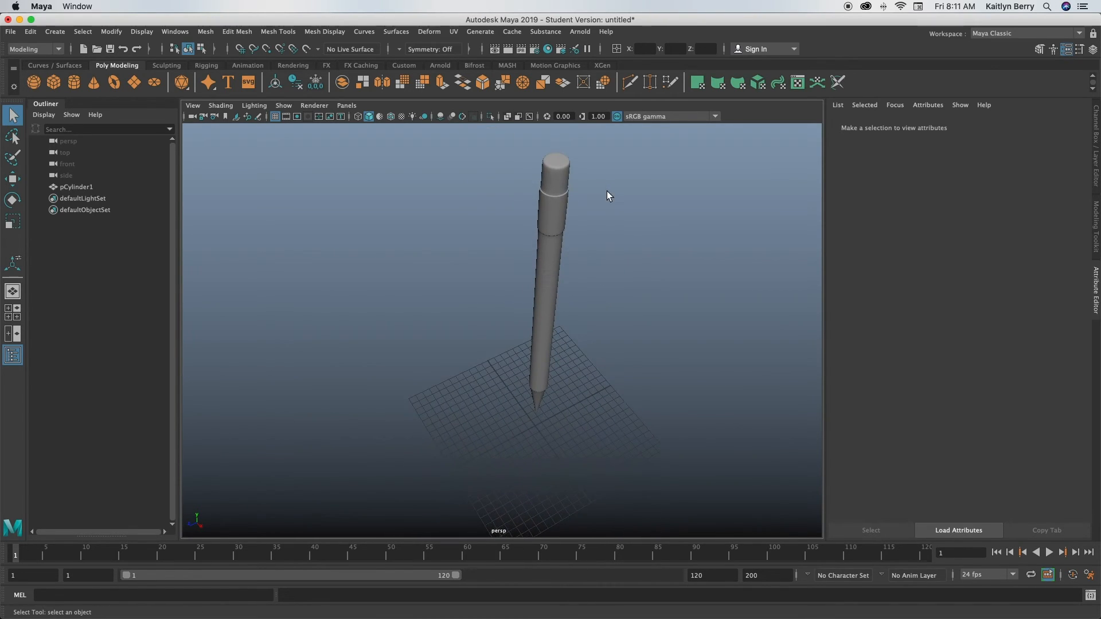
left_click_drag(607, 195, 553, 185)
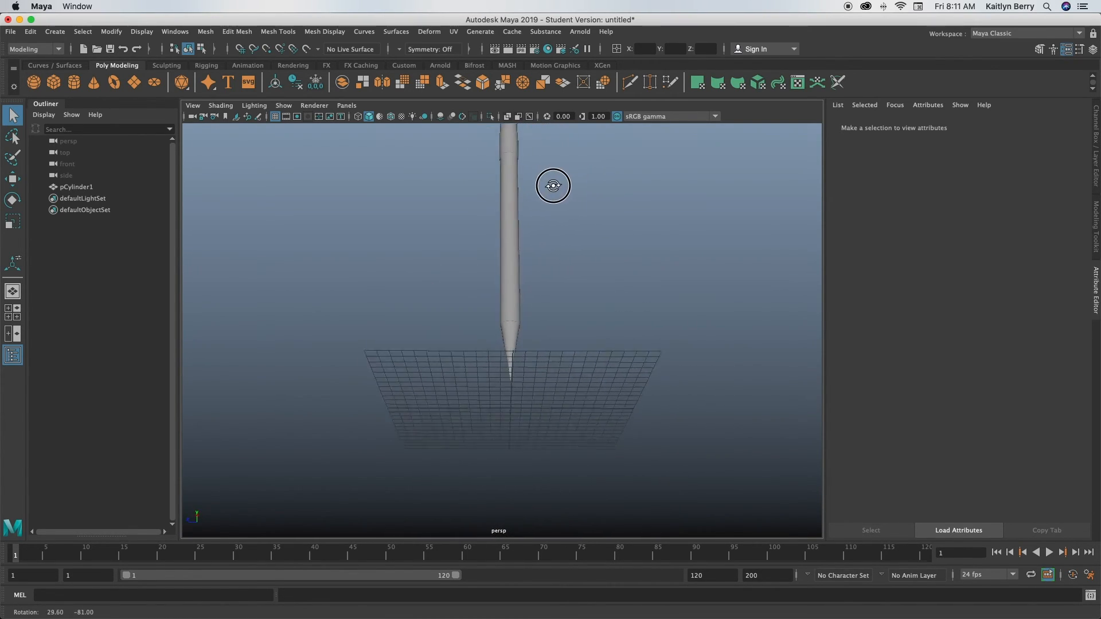